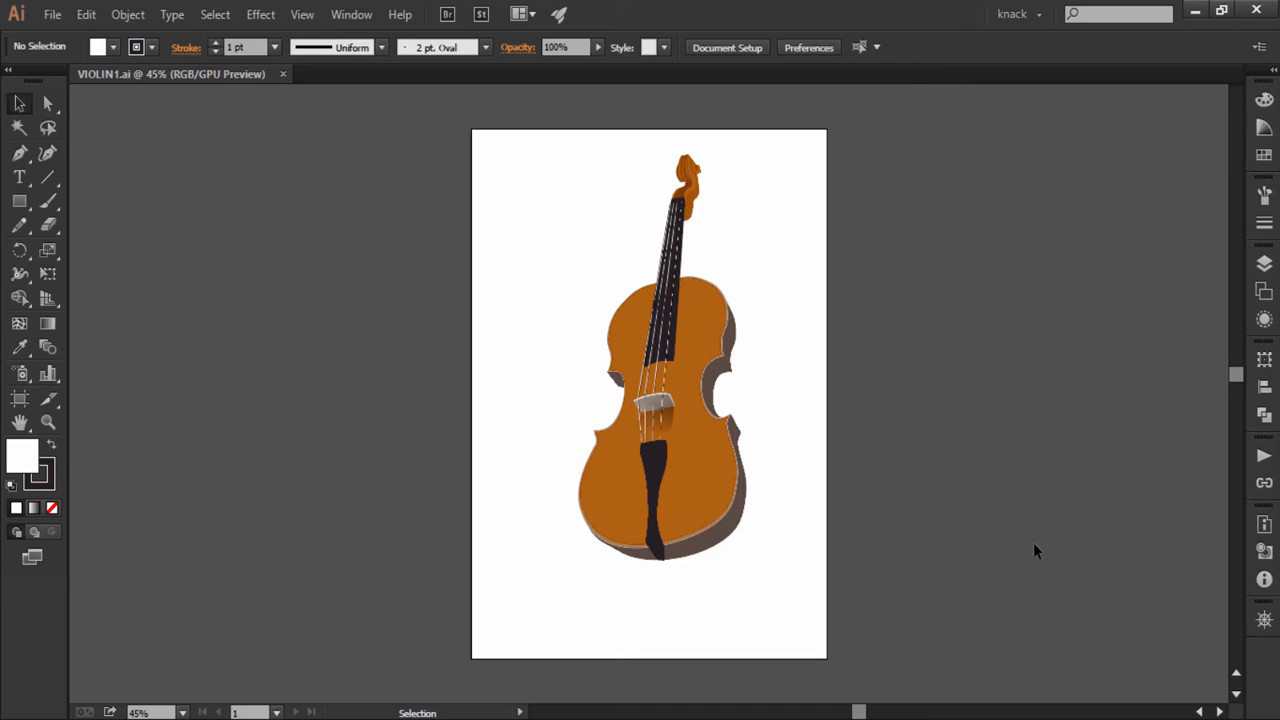
mouse_move(1118, 582)
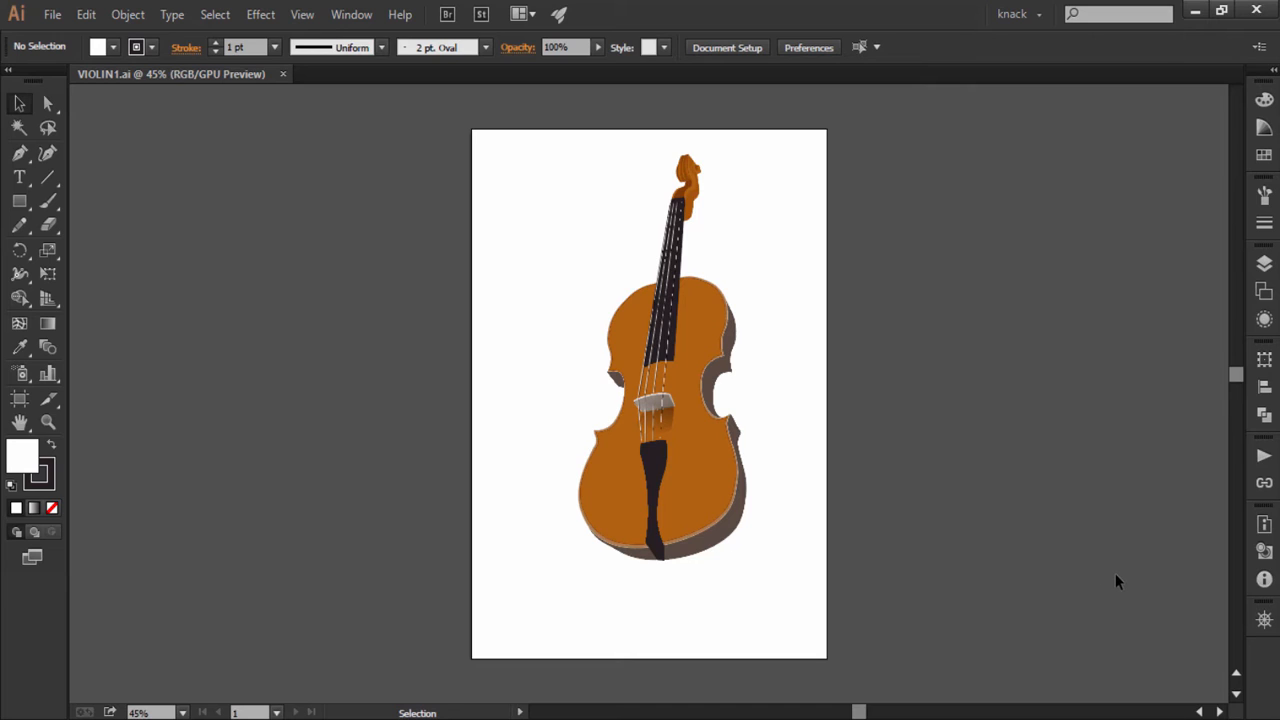
mouse_move(1116, 580)
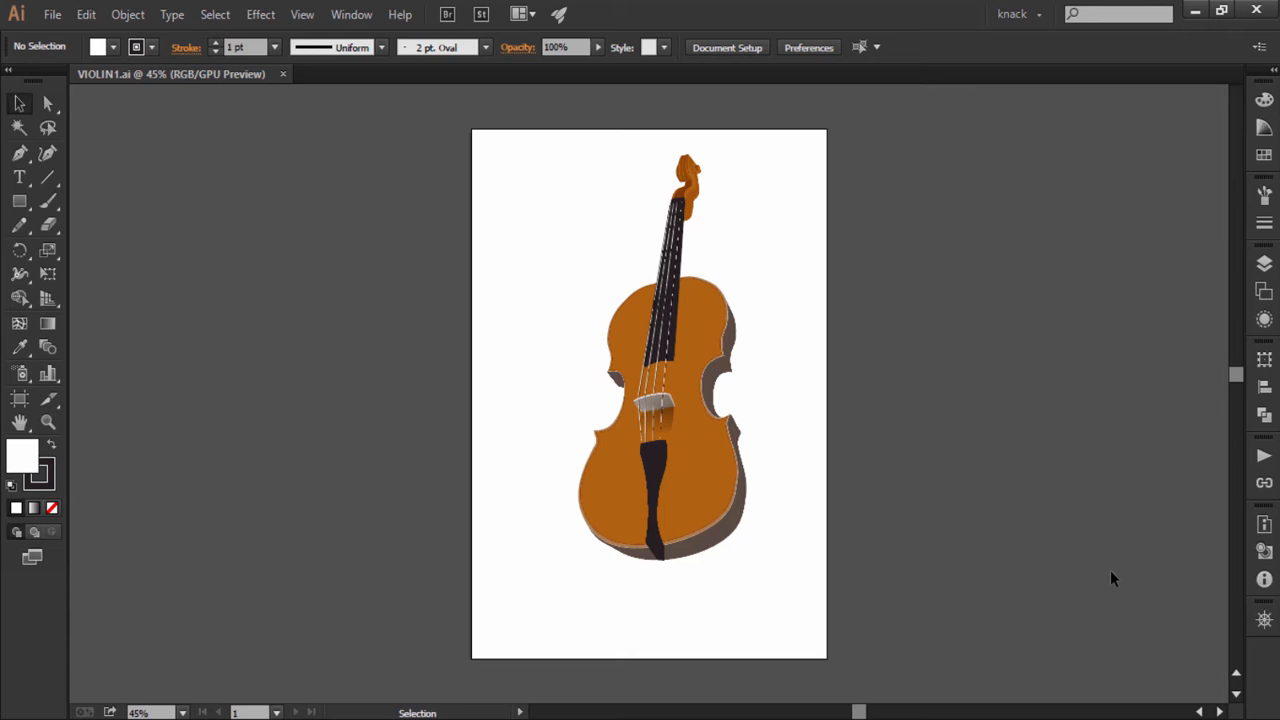
mouse_move(1258, 628)
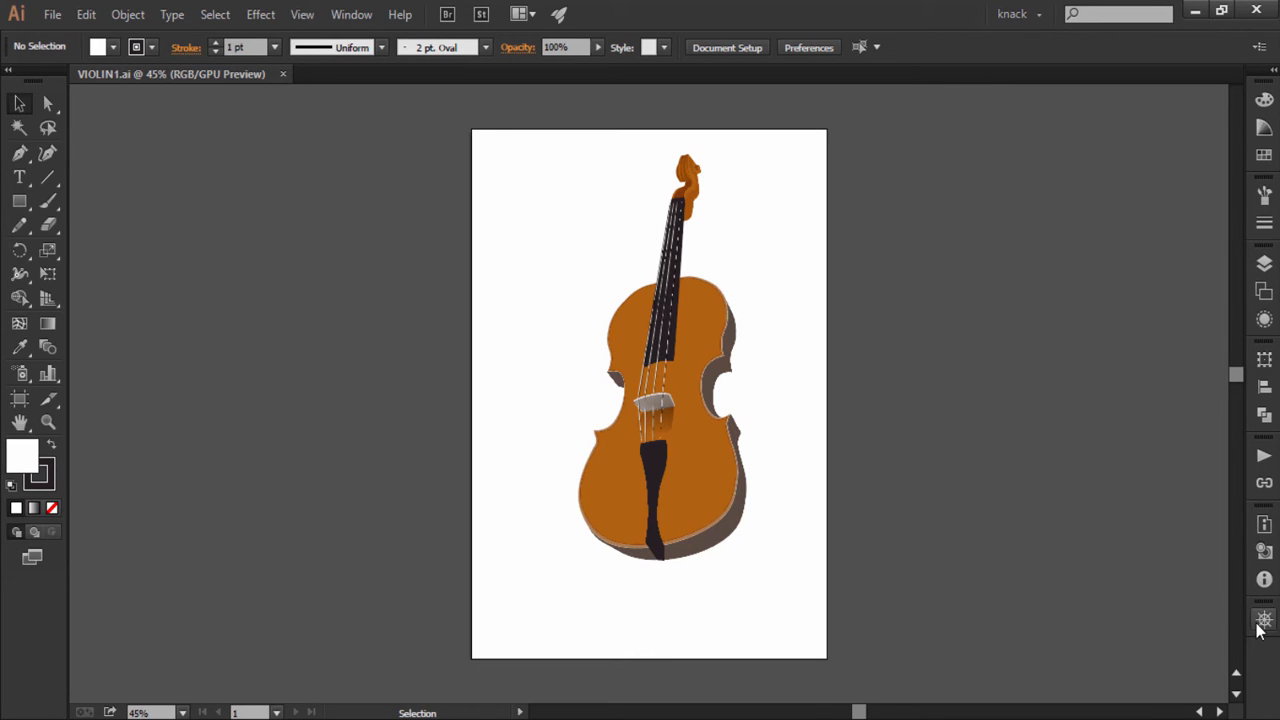
Show the Navigator panel from the Window menu, previewing the violin artwork
click(352, 14)
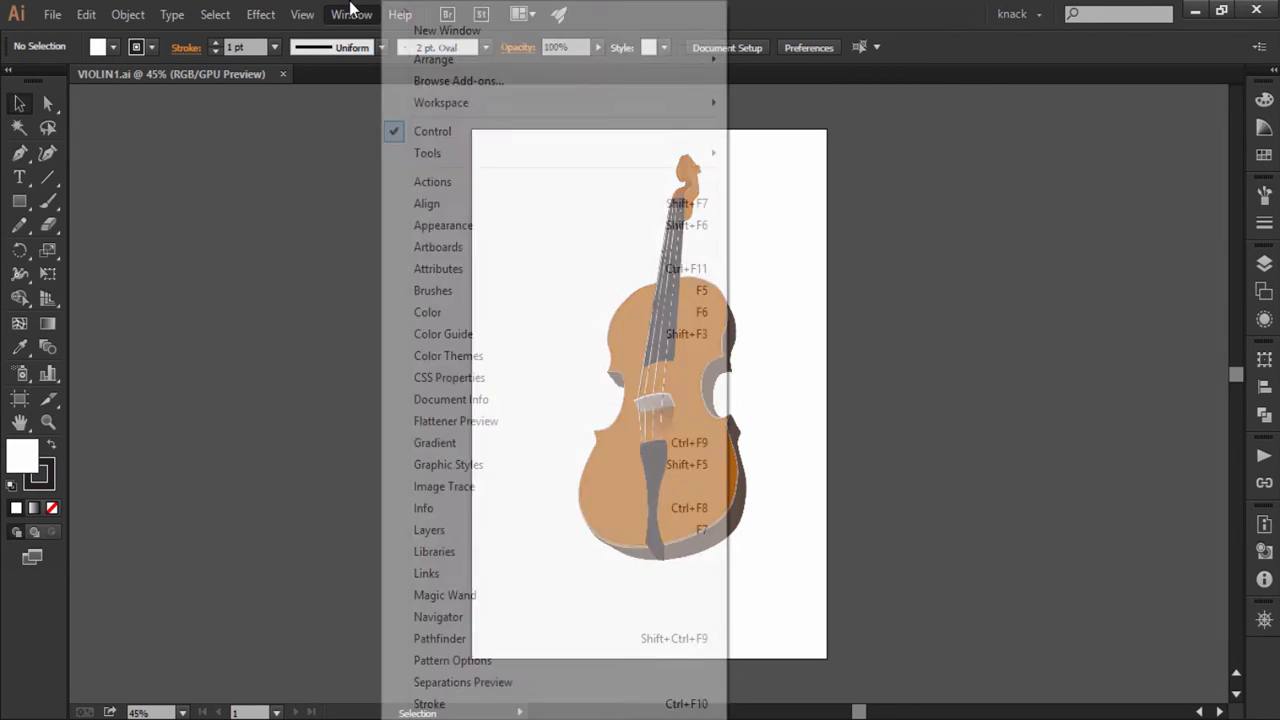
mouse_move(440, 616)
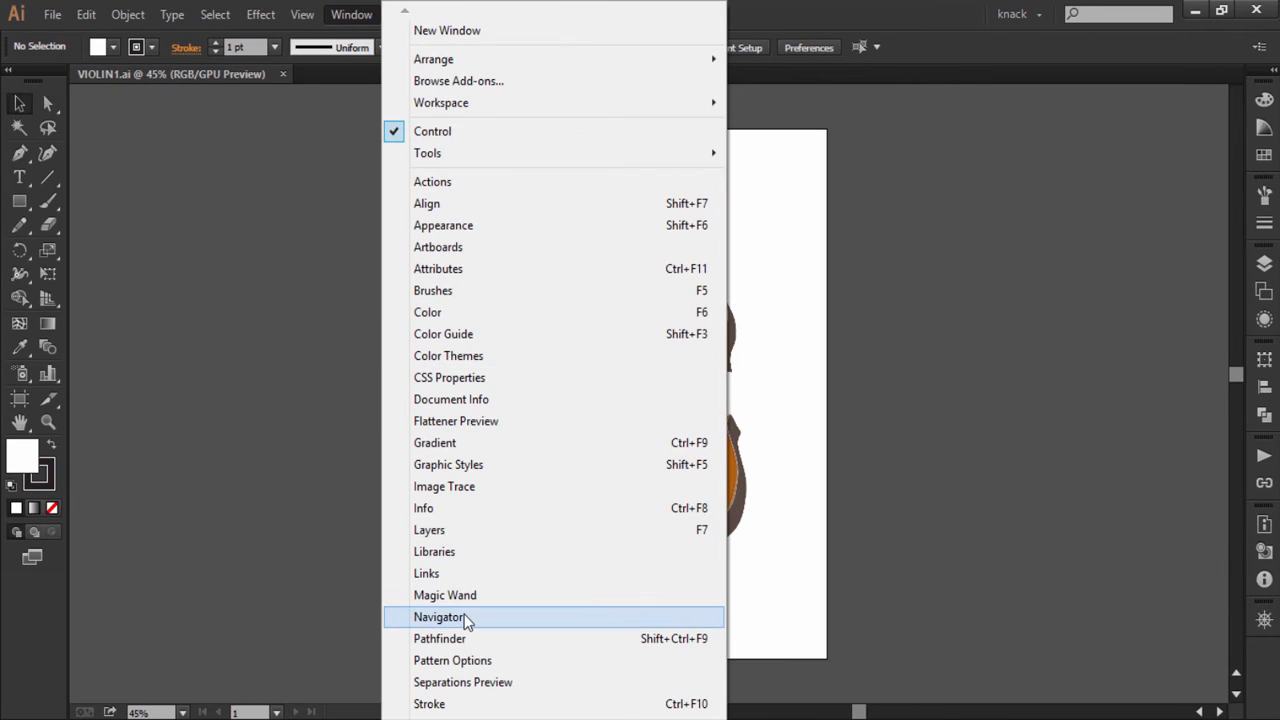
click(440, 616)
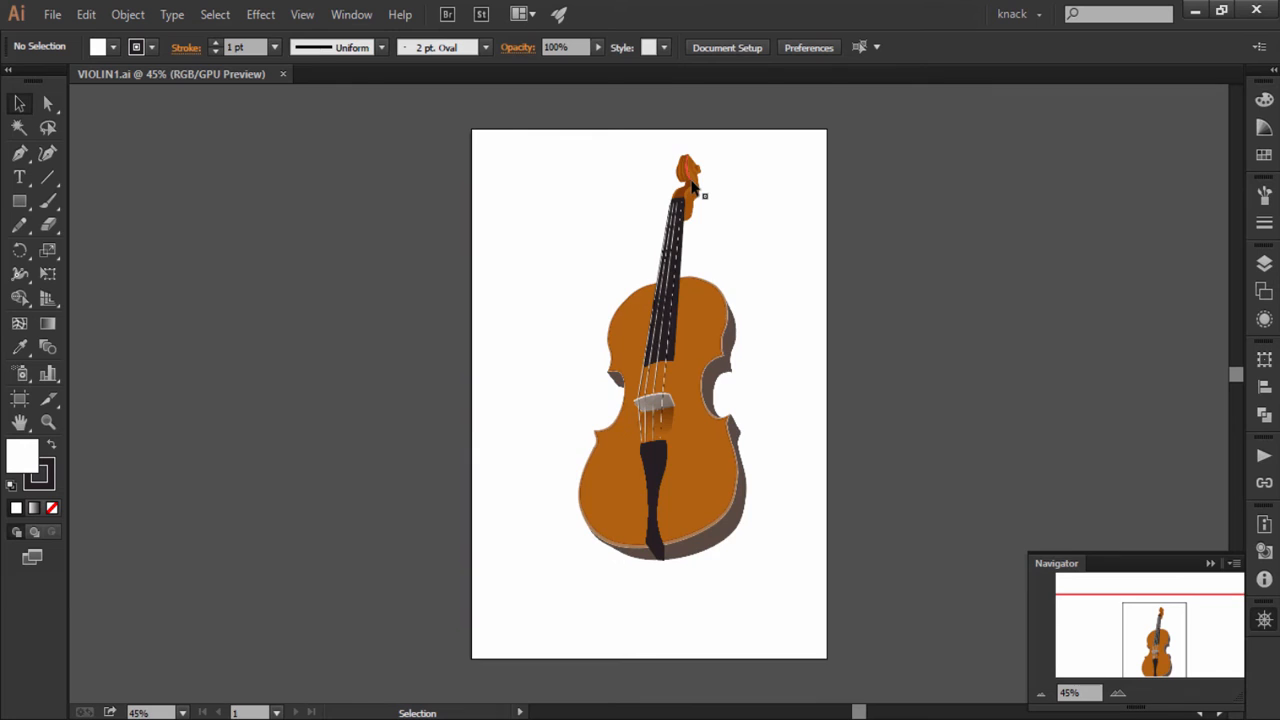
Zoom far into the violin body until its orange fill covers the canvas
scroll(up, 3)
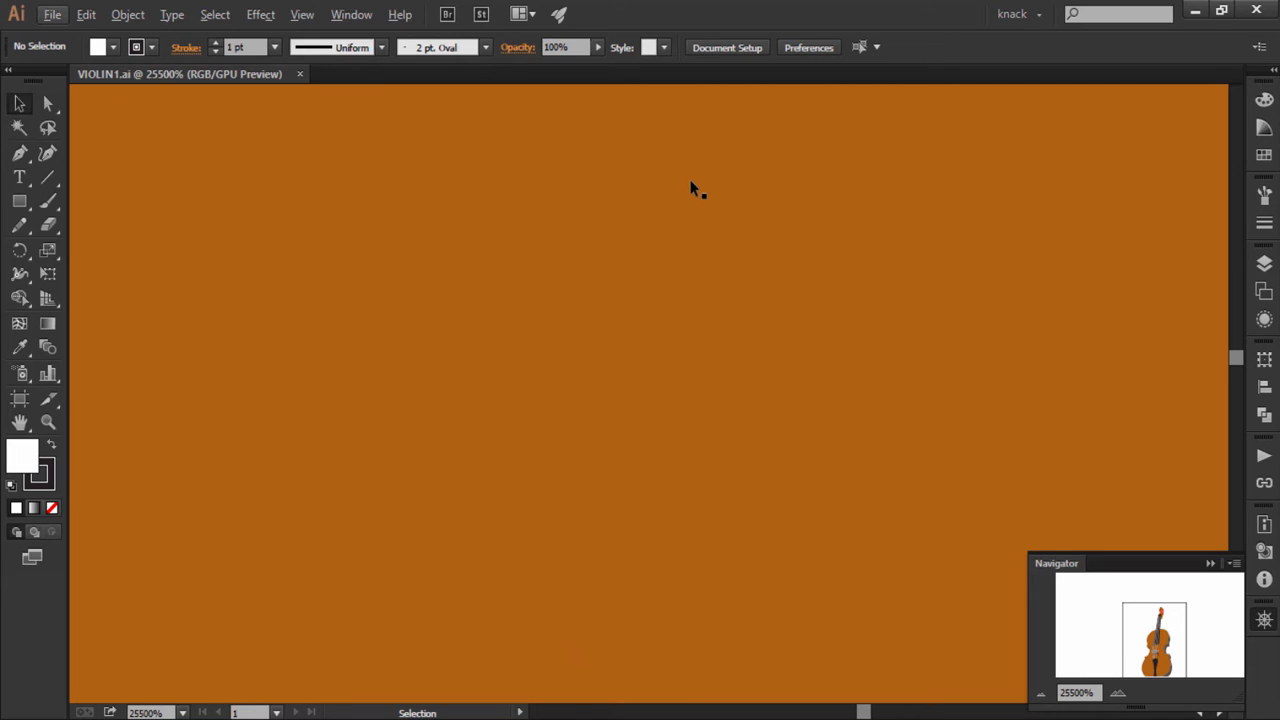
mouse_move(692, 200)
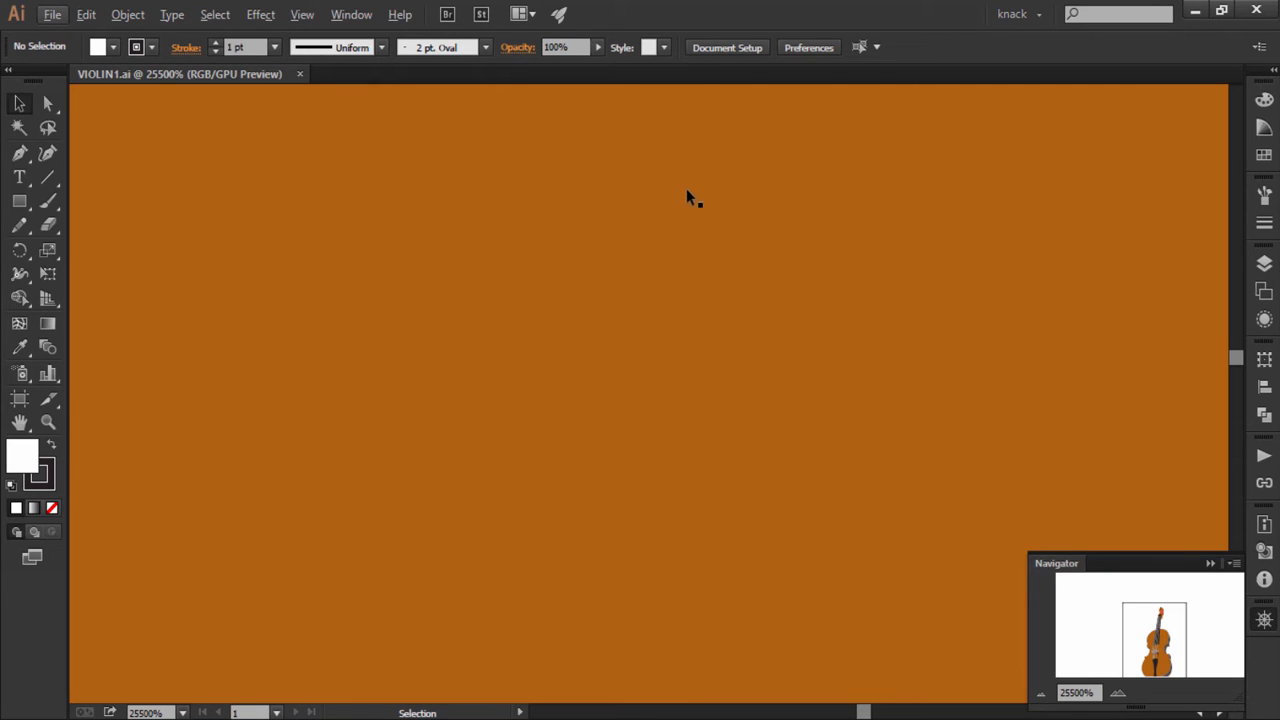
mouse_move(684, 298)
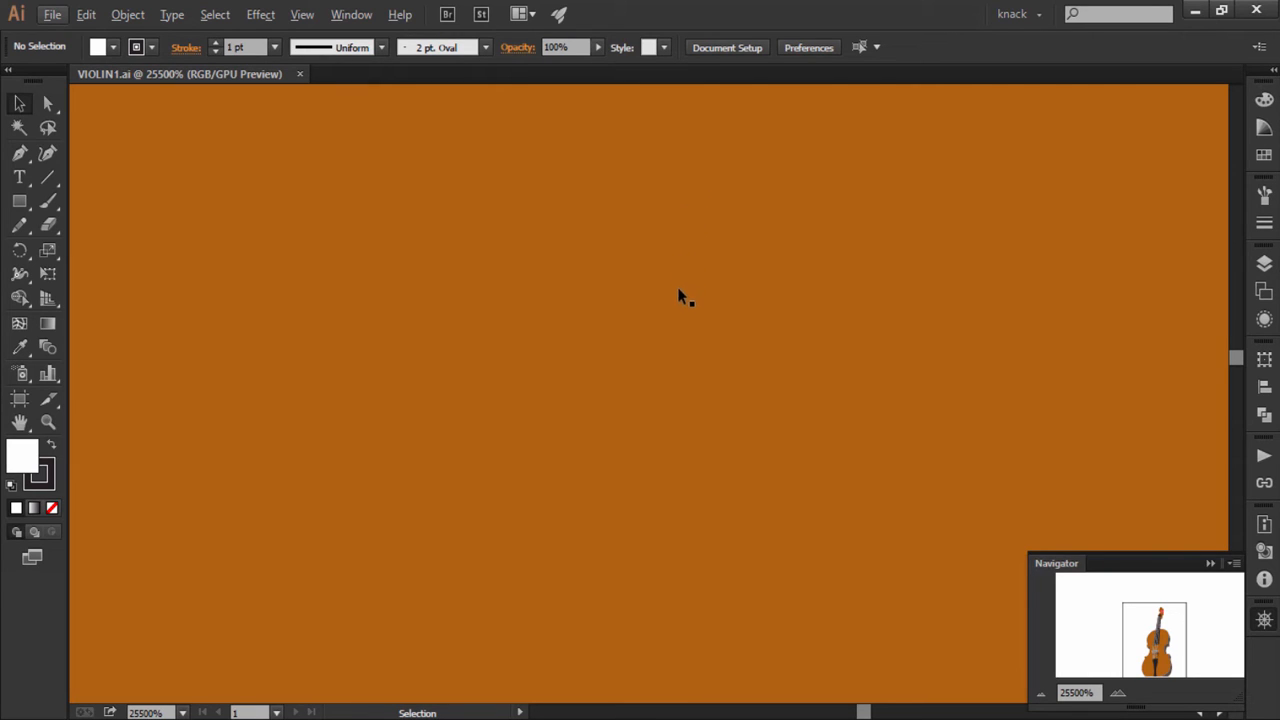
mouse_move(684, 310)
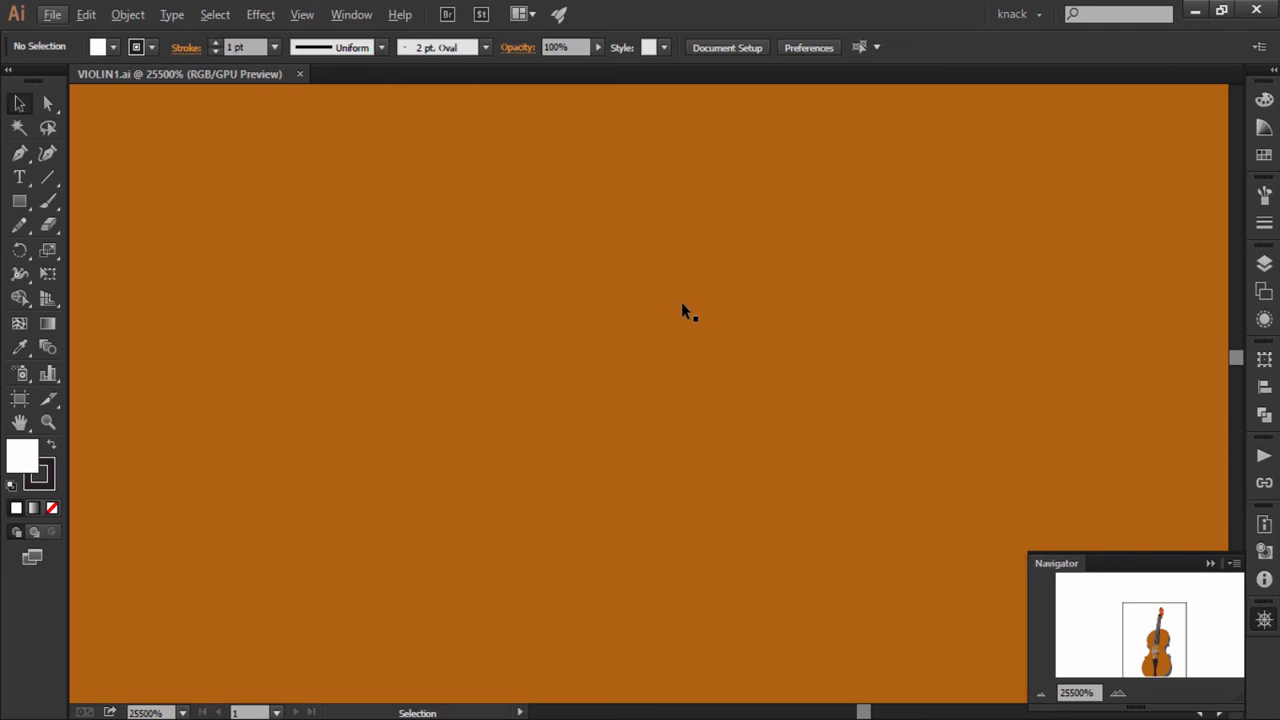
mouse_move(696, 322)
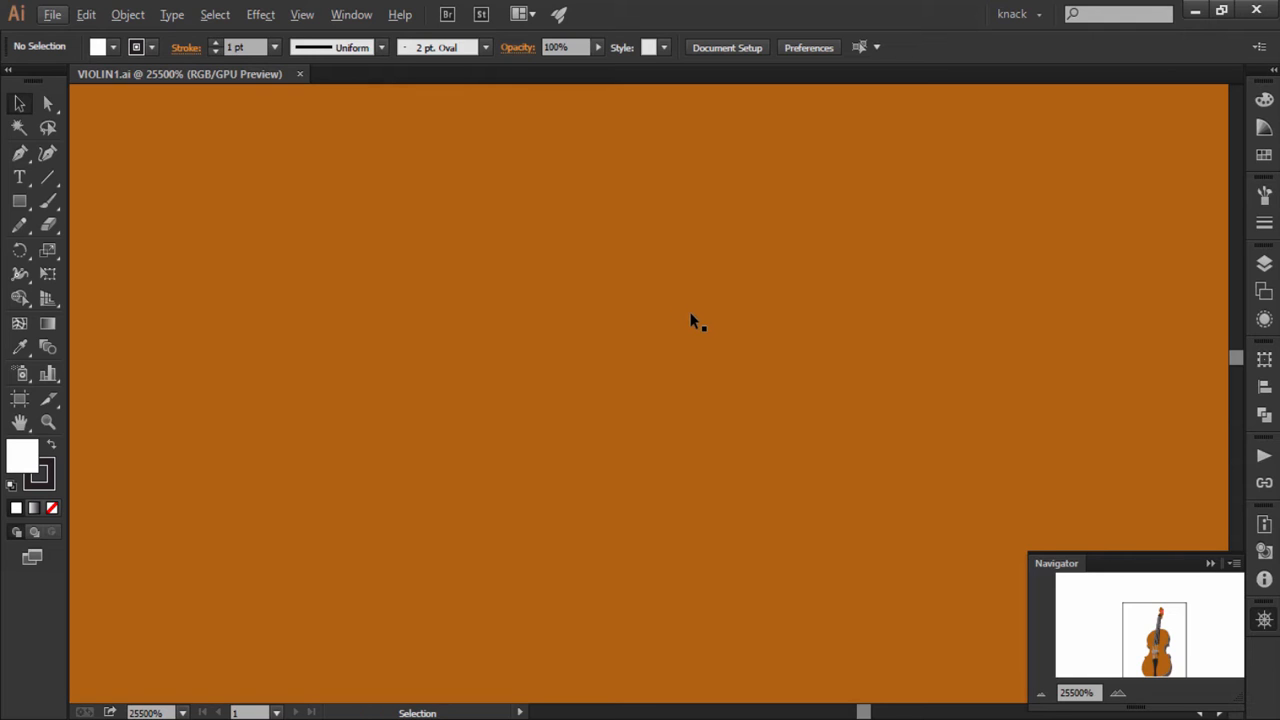
mouse_move(690, 318)
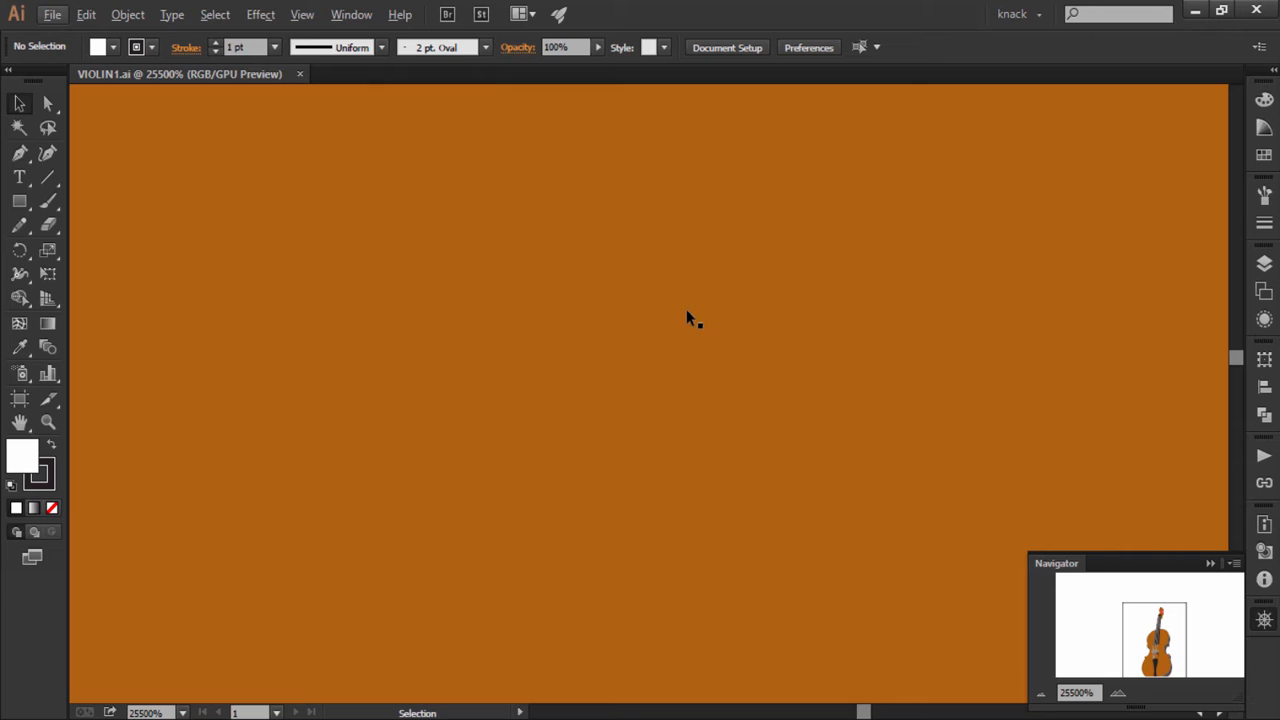
mouse_move(670, 308)
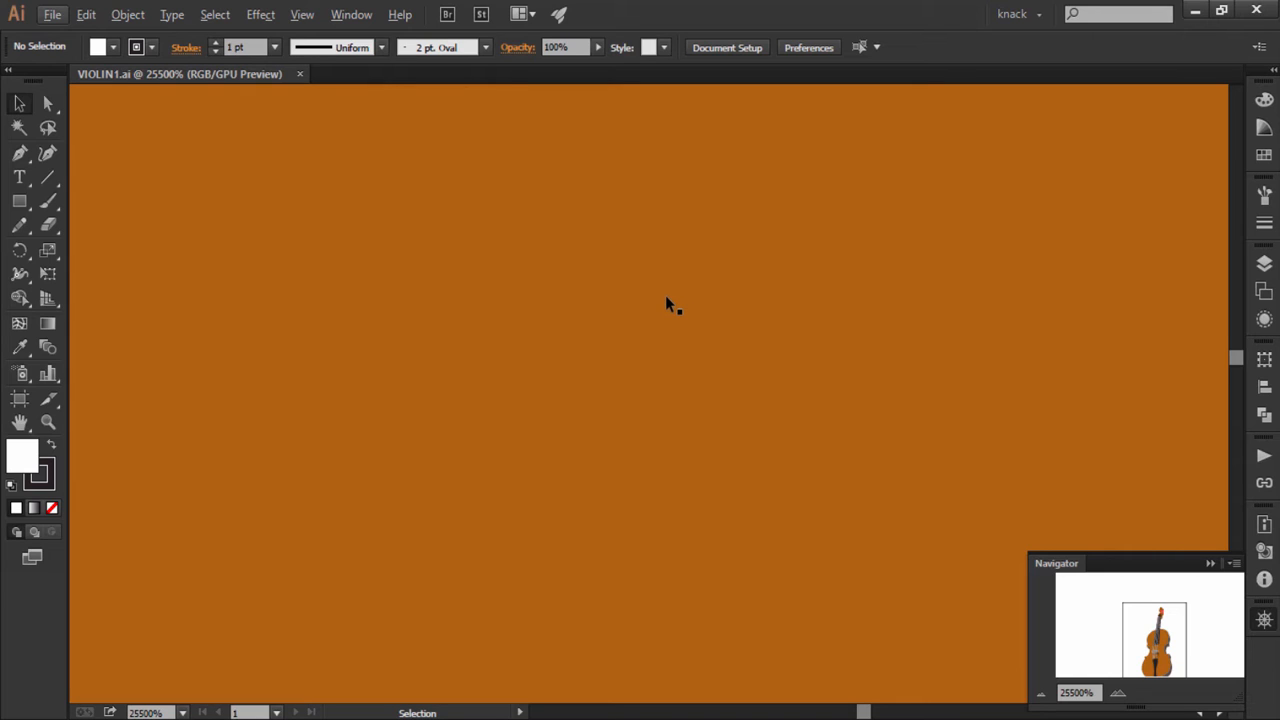
mouse_move(668, 308)
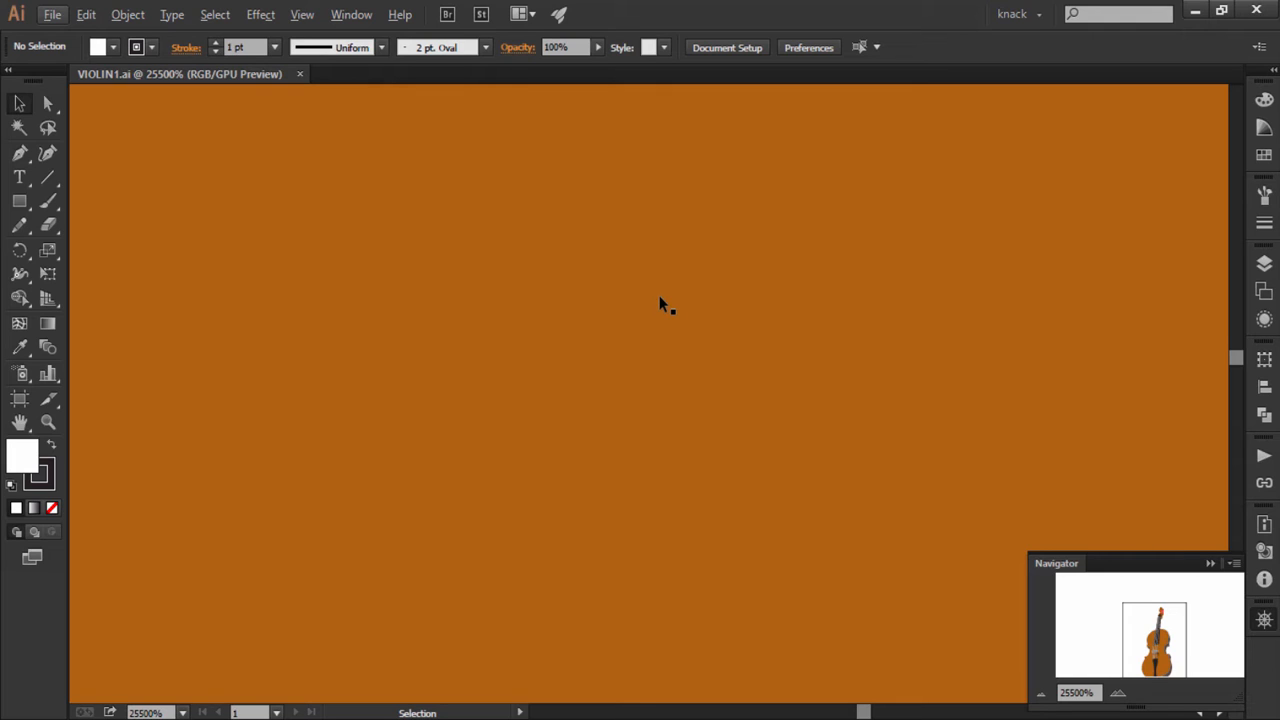
mouse_move(684, 304)
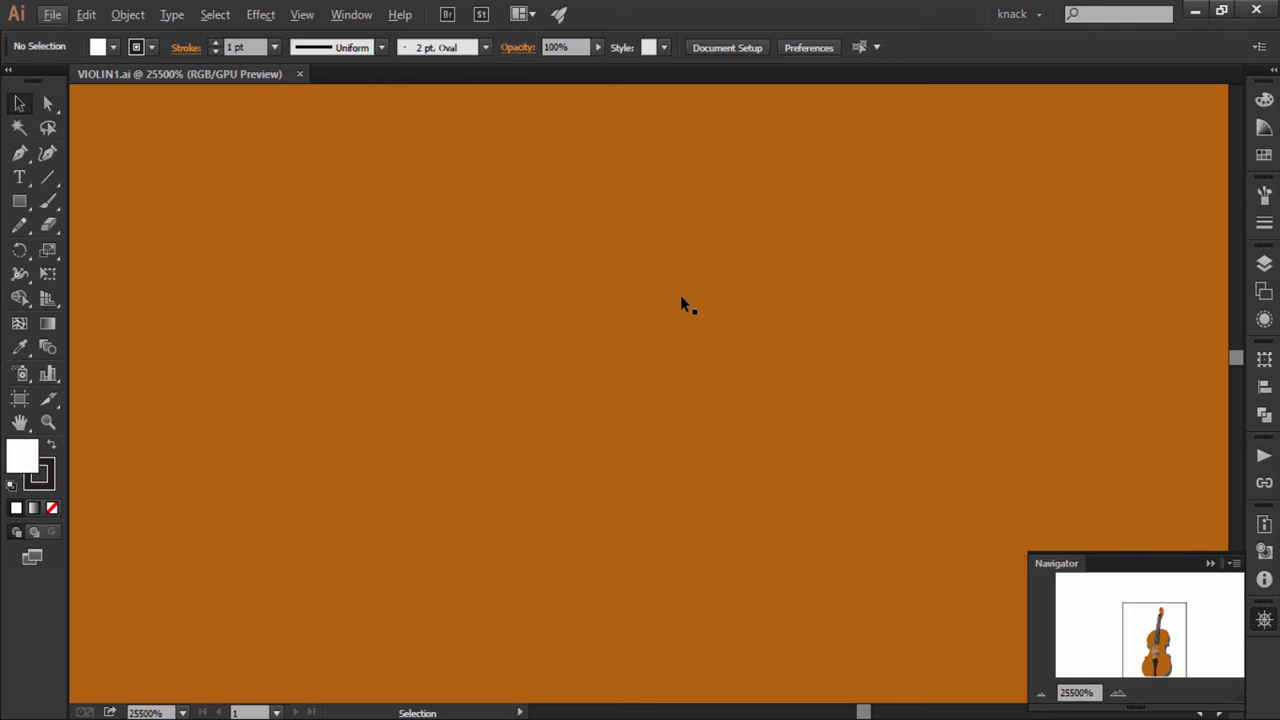
mouse_move(636, 300)
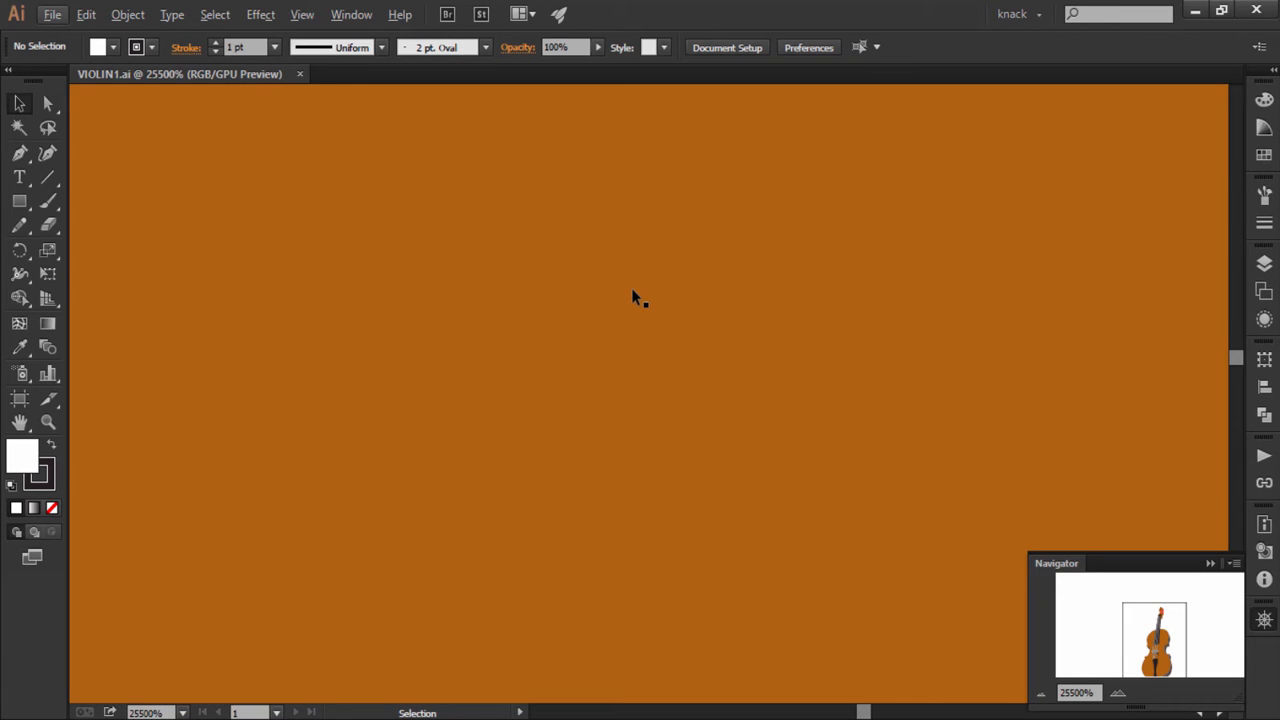
mouse_move(68, 40)
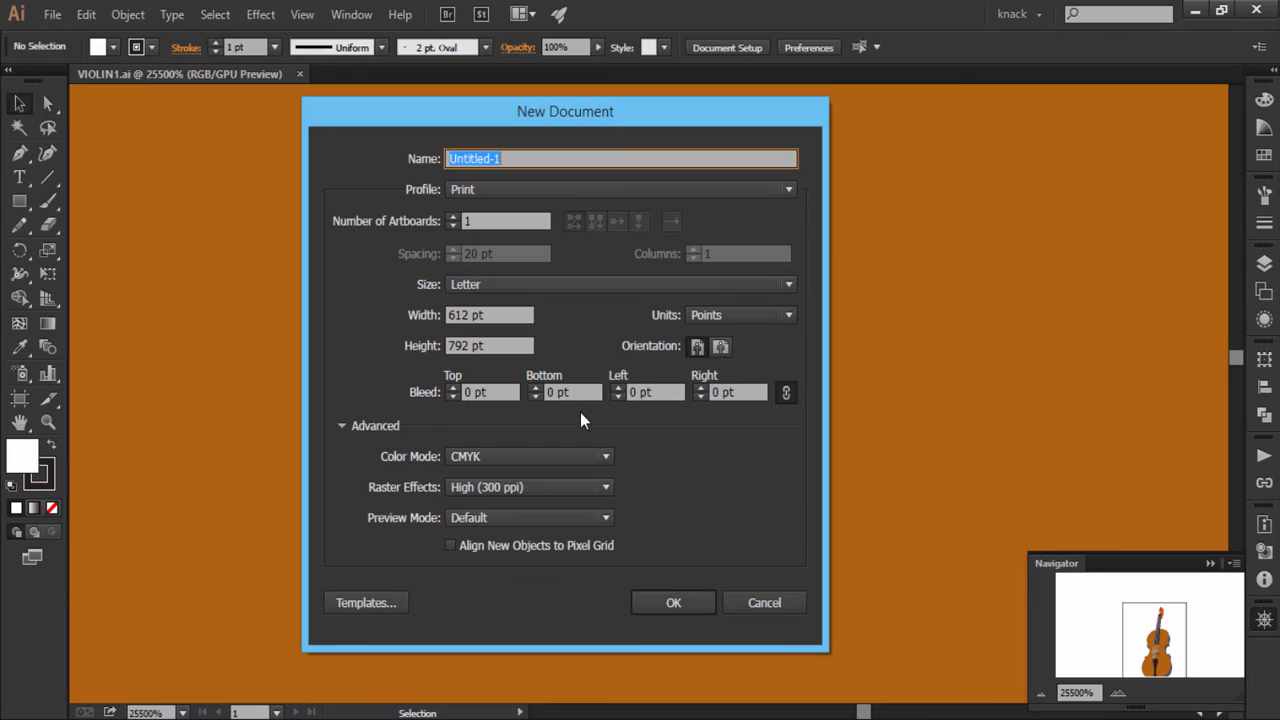
Confirm the New Document dialog to create Untitled-1, a Letter-size CMYK print document
click(672, 602)
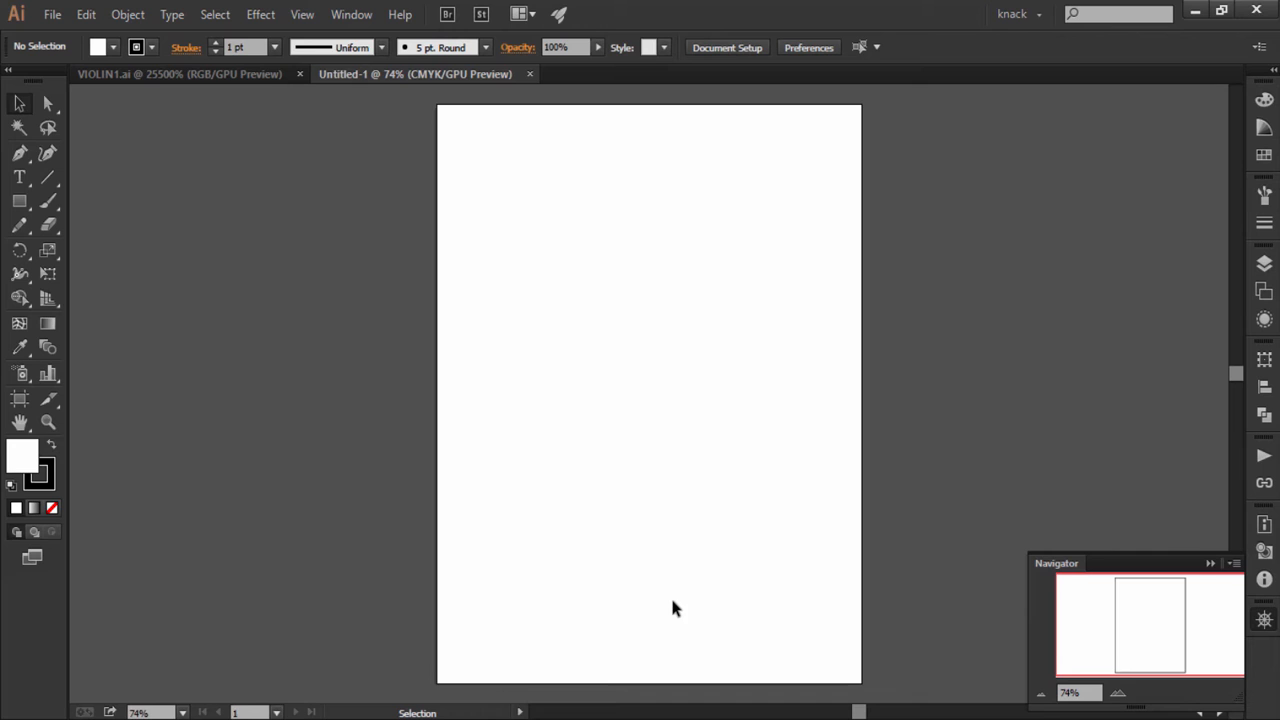
mouse_move(44, 240)
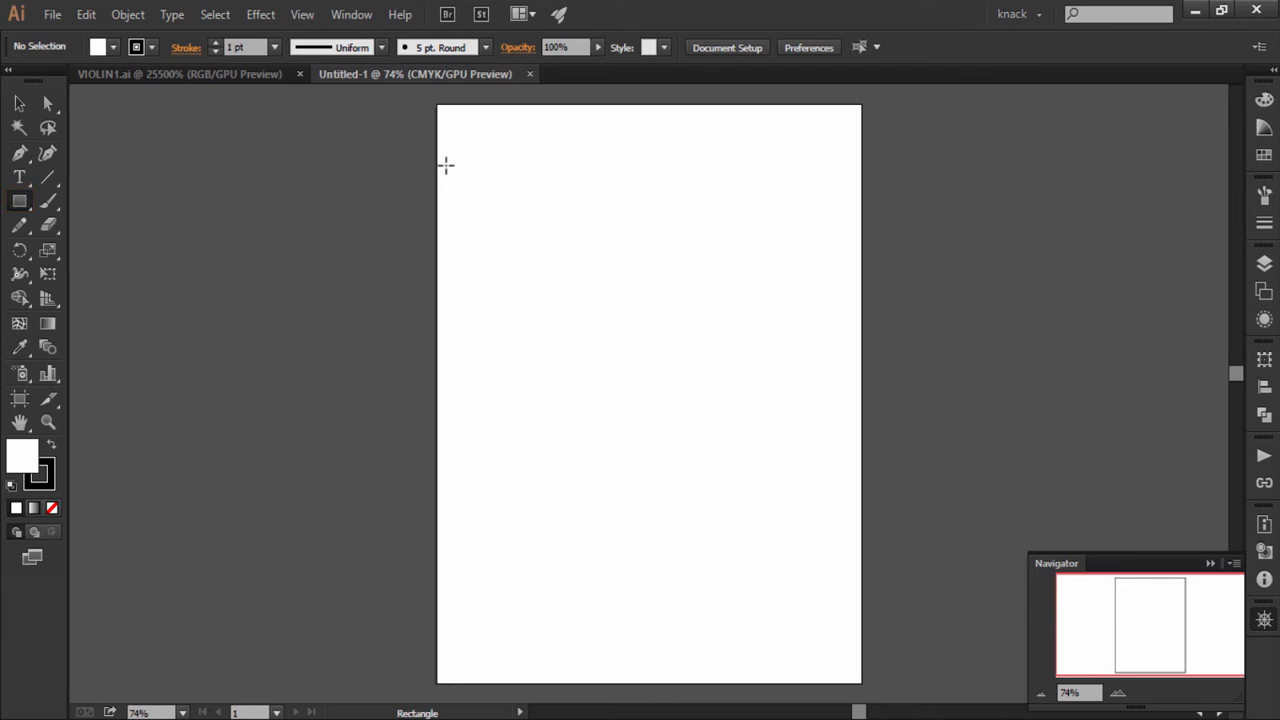
Draw a small rectangle at the page's top-left and a larger one at the bottom-right
drag(452, 128, 480, 164)
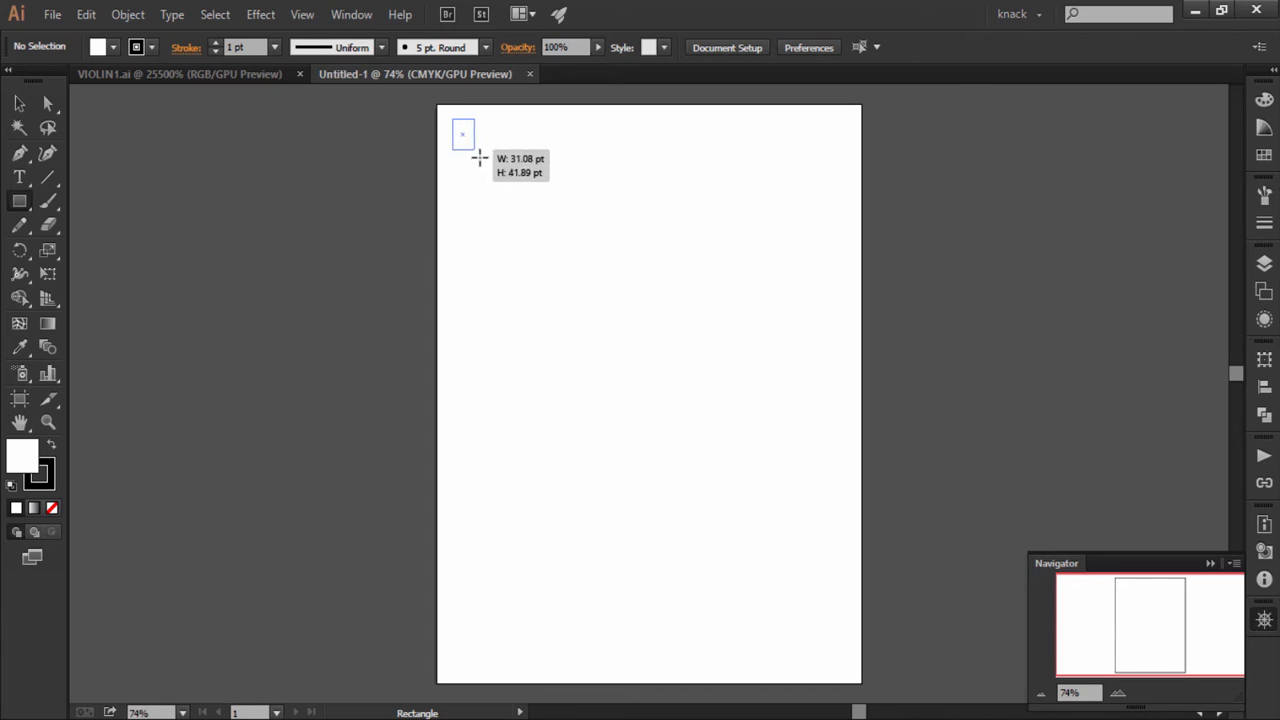
drag(464, 130, 516, 178)
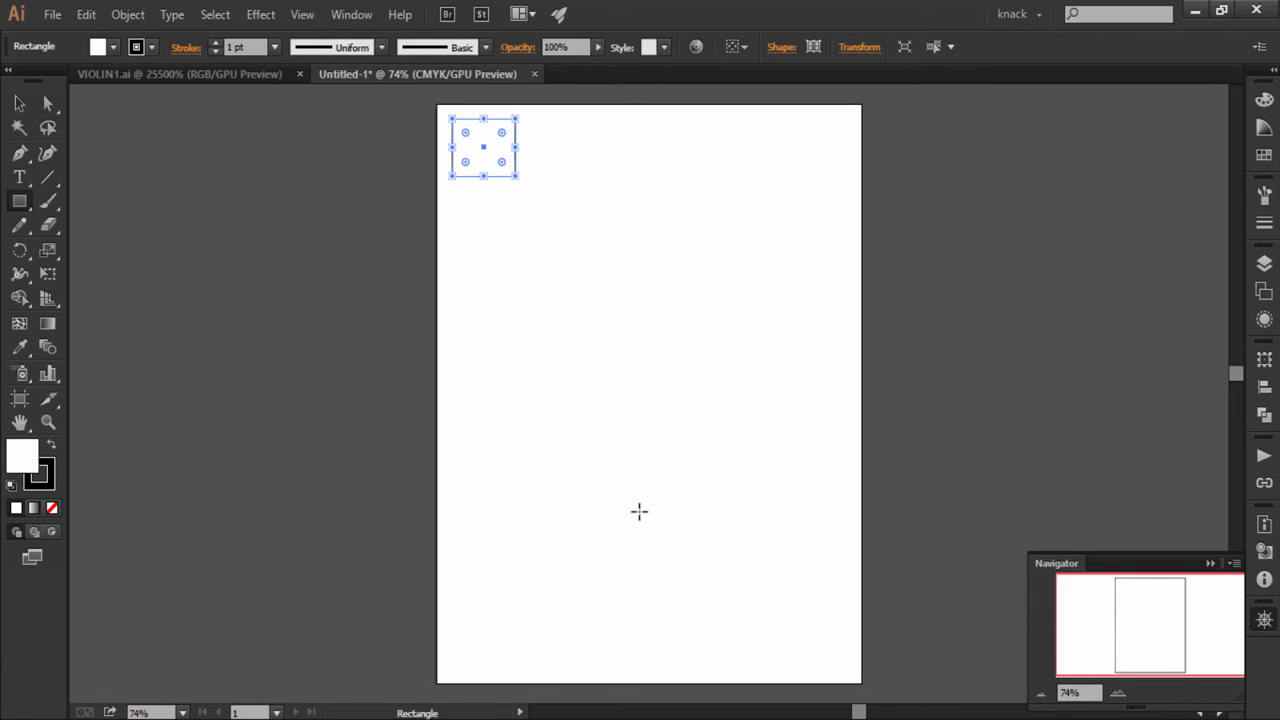
mouse_move(696, 564)
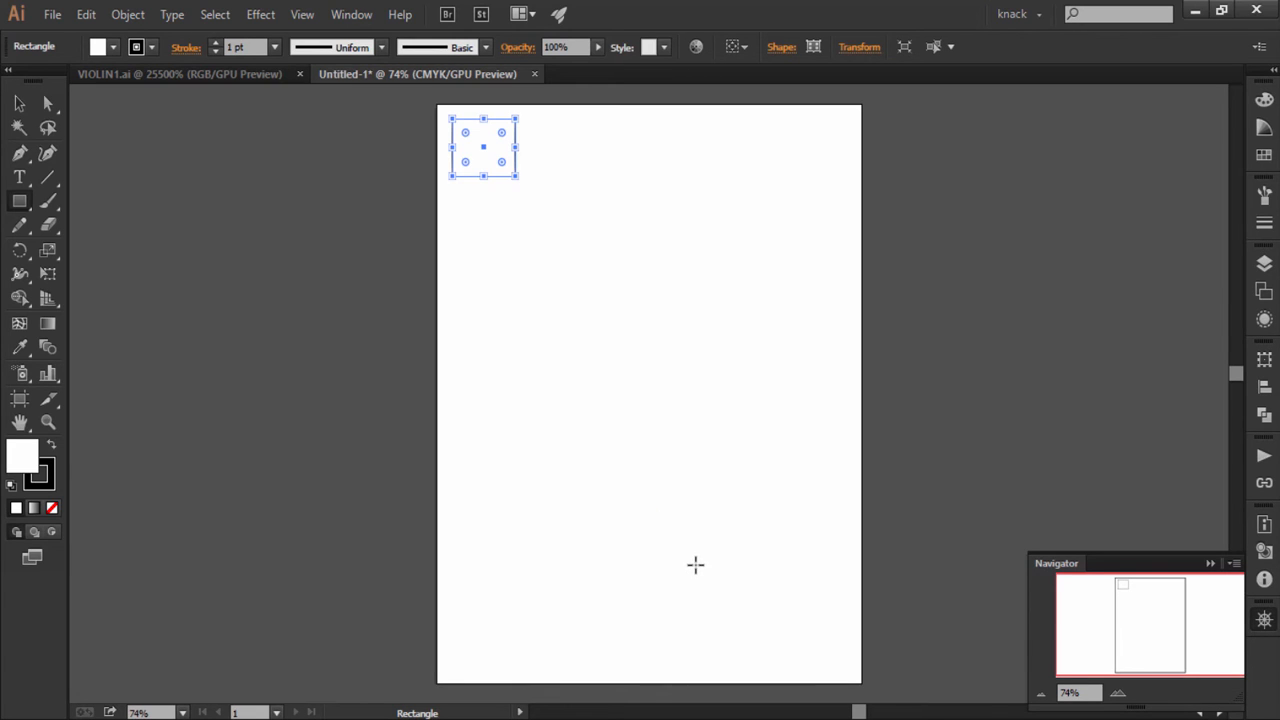
drag(696, 564, 836, 670)
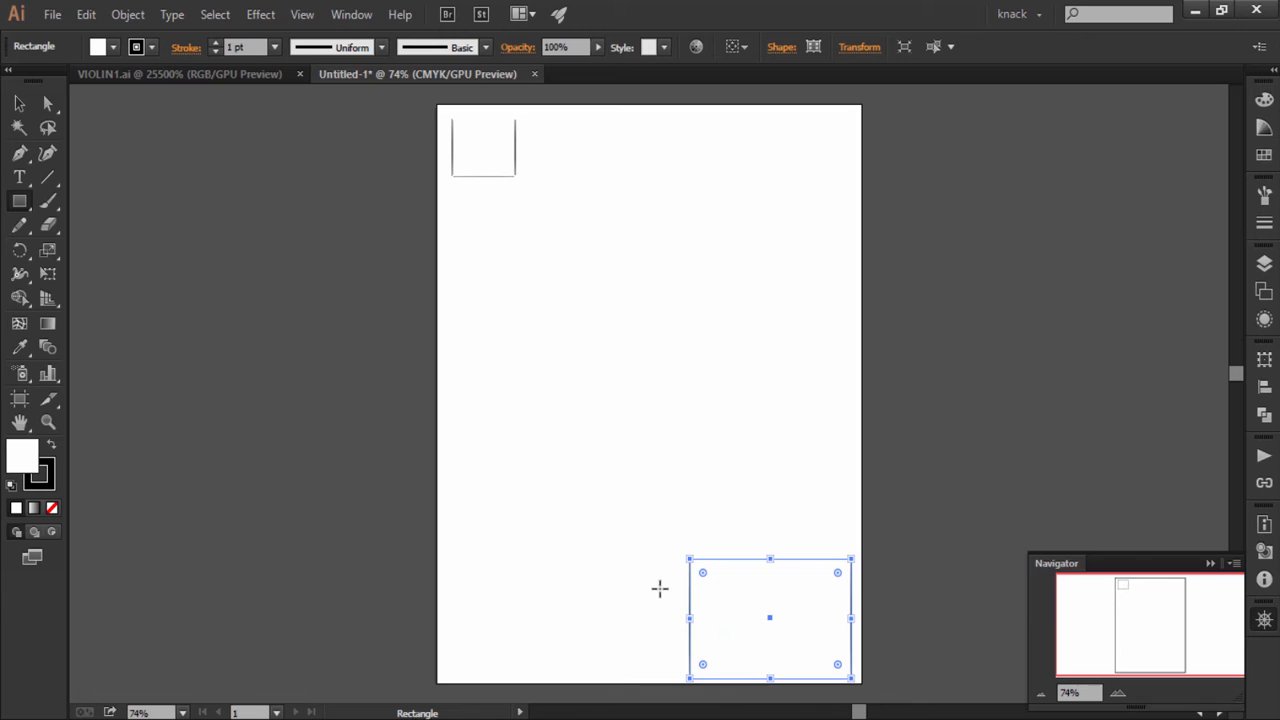
click(18, 104)
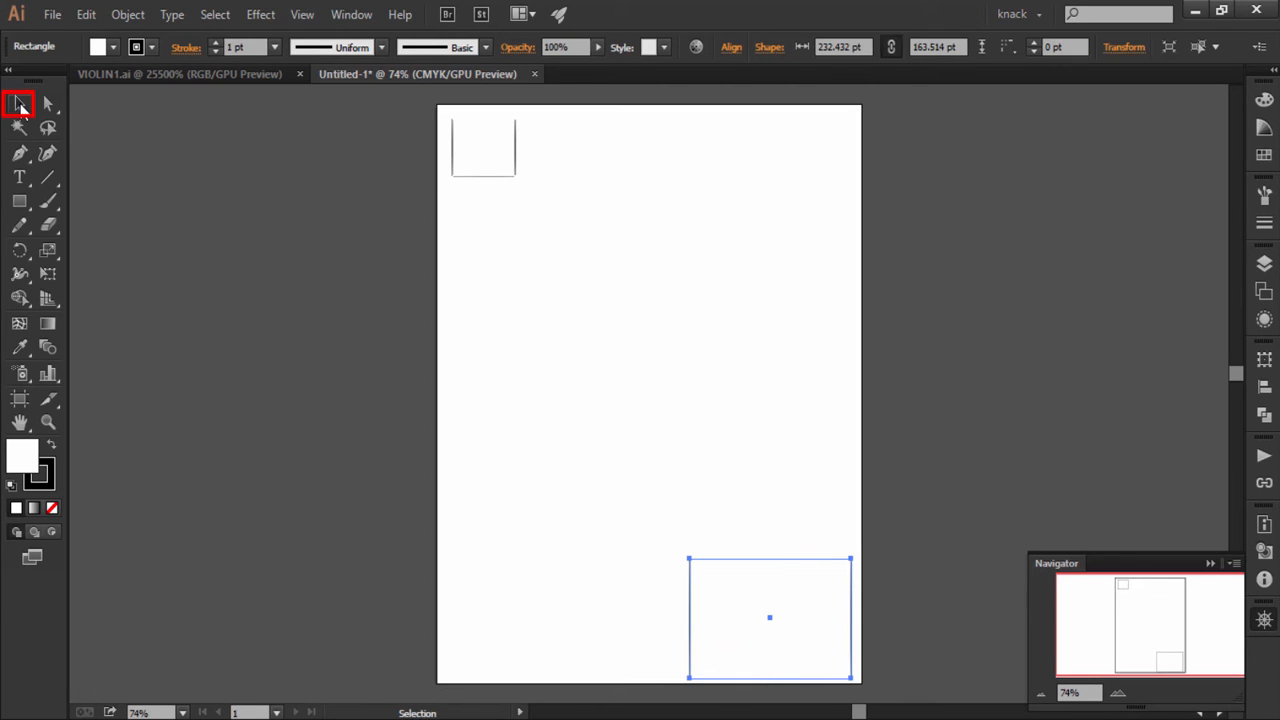
Give the top-left rectangle a red fill and the bottom-right rectangle a blue fill
click(18, 104)
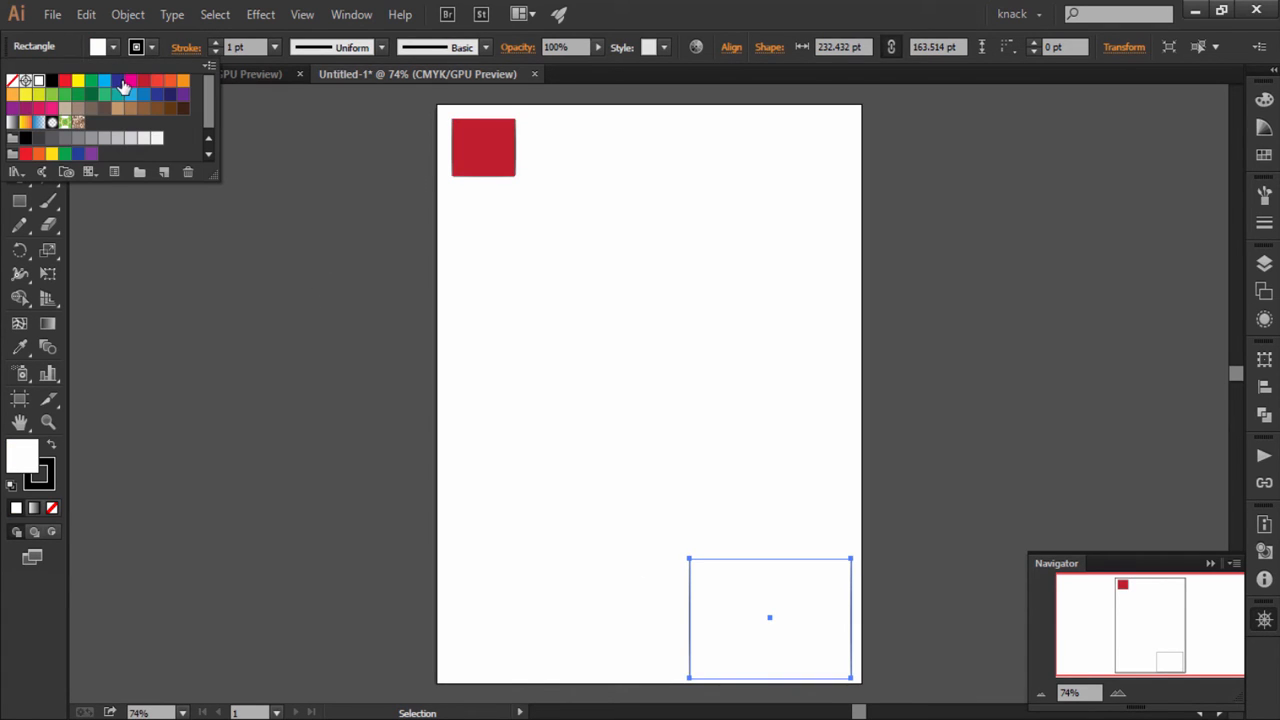
click(118, 94)
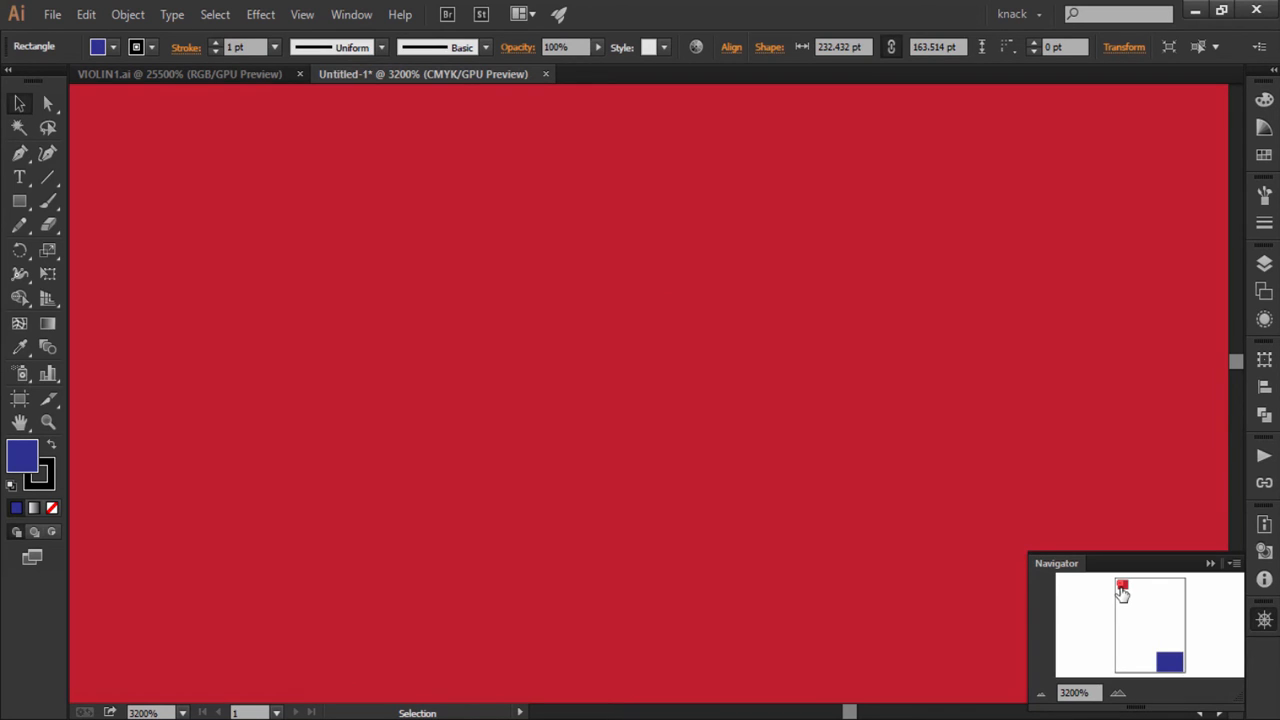
mouse_move(1068, 584)
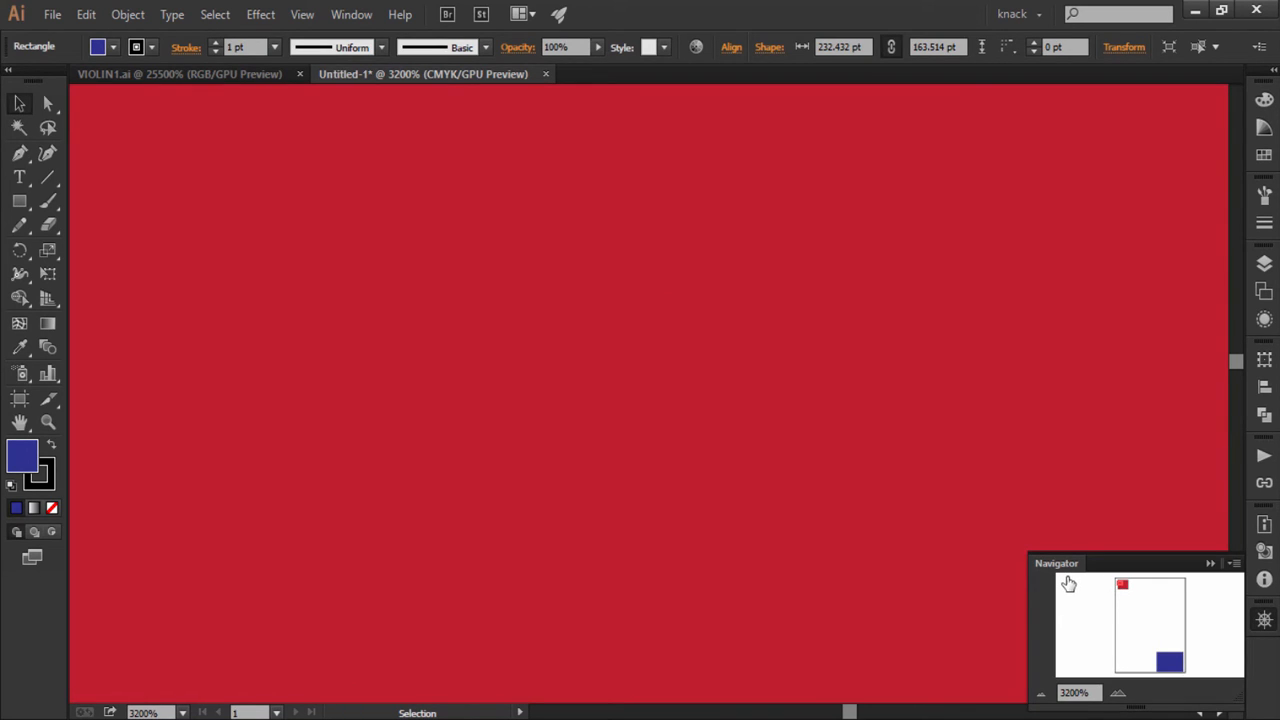
mouse_move(1124, 620)
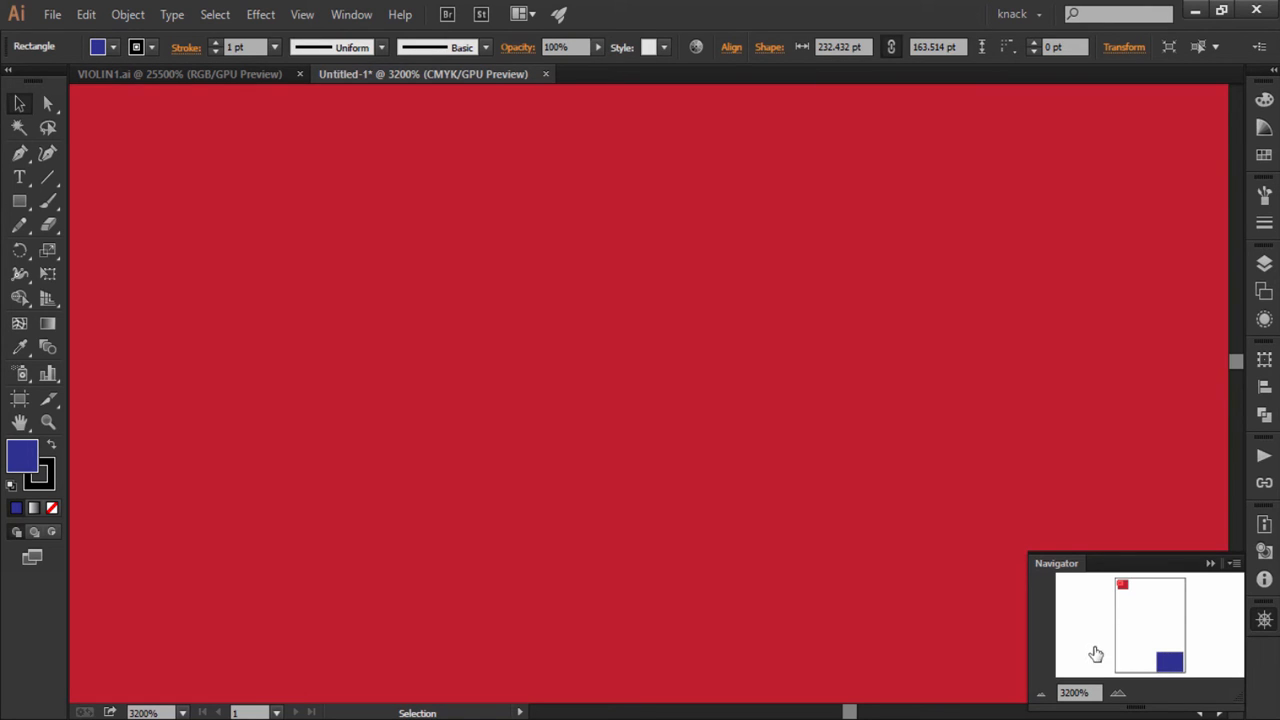
mouse_move(1084, 650)
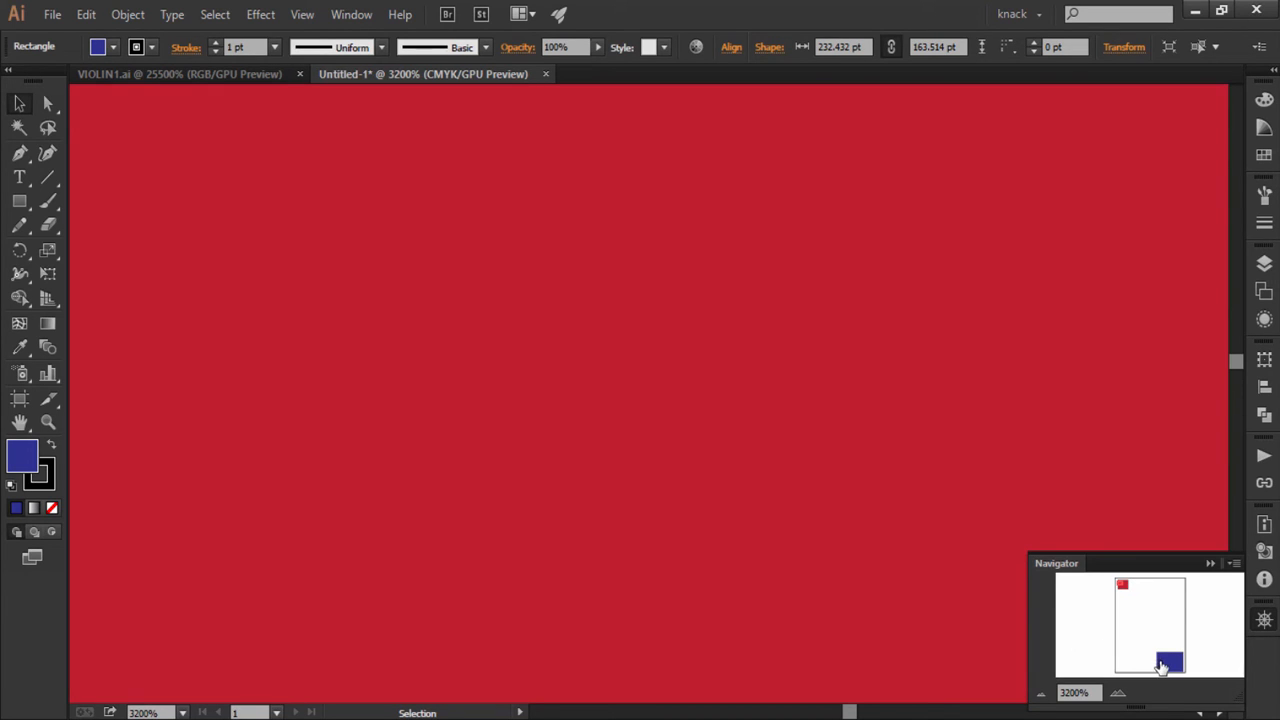
mouse_move(1164, 668)
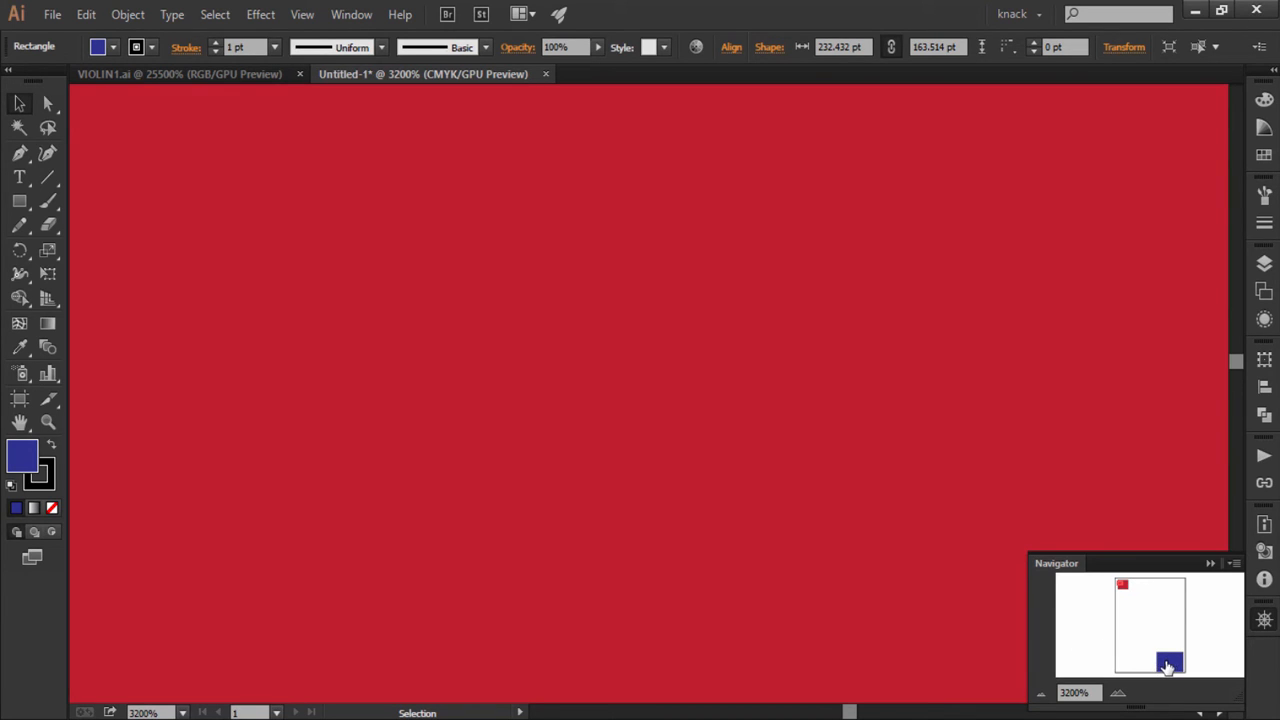
mouse_move(1164, 664)
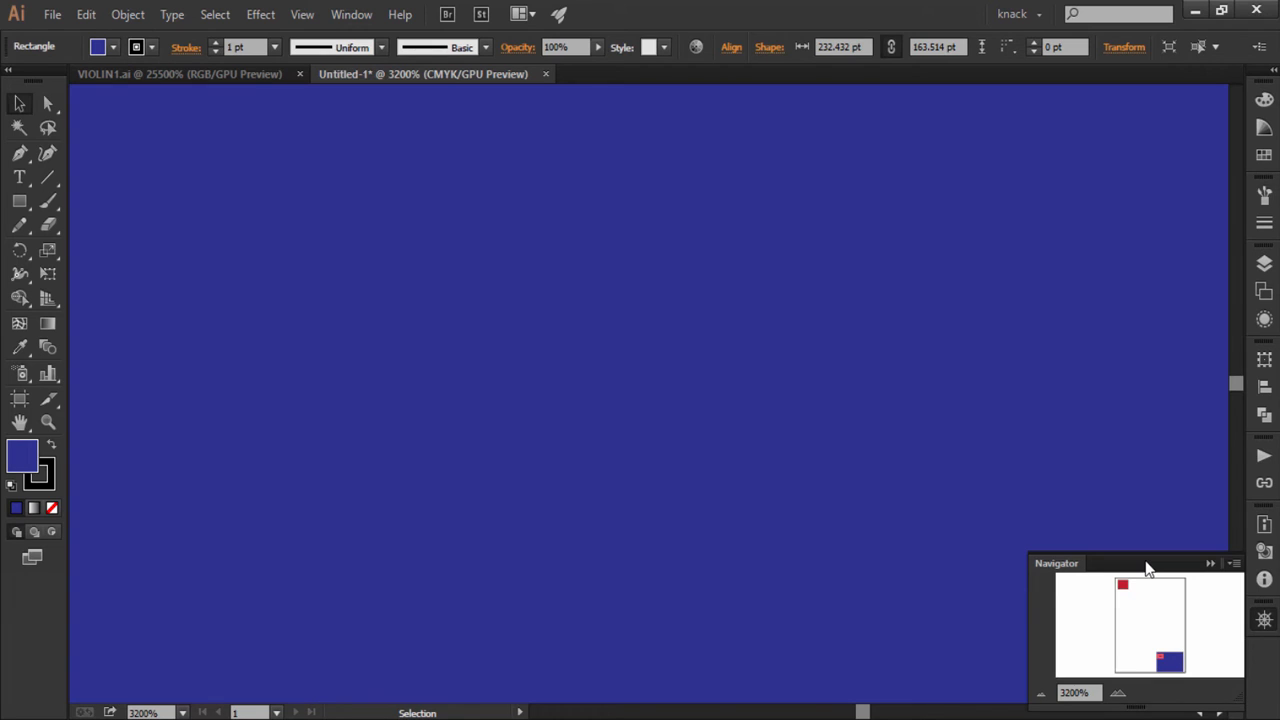
Move the Navigator view box over the blue rectangle, then fit the artboard in the window
drag(1144, 564, 1044, 408)
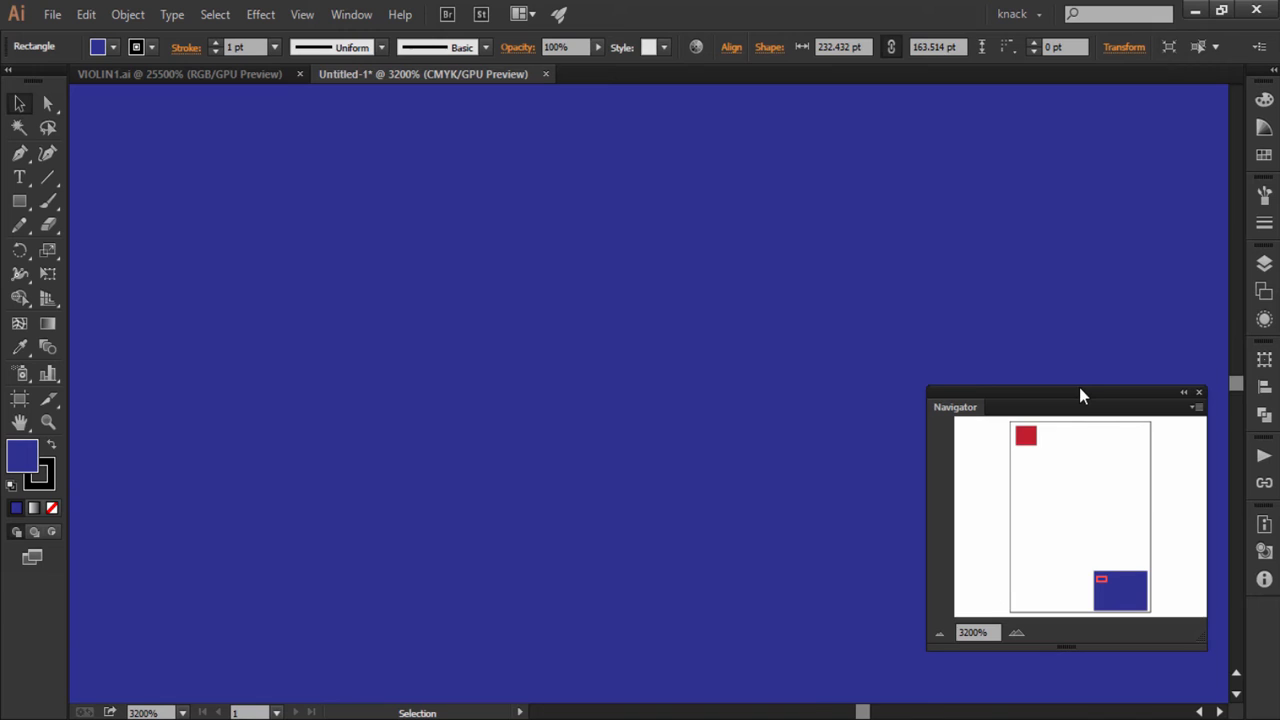
mouse_move(1098, 458)
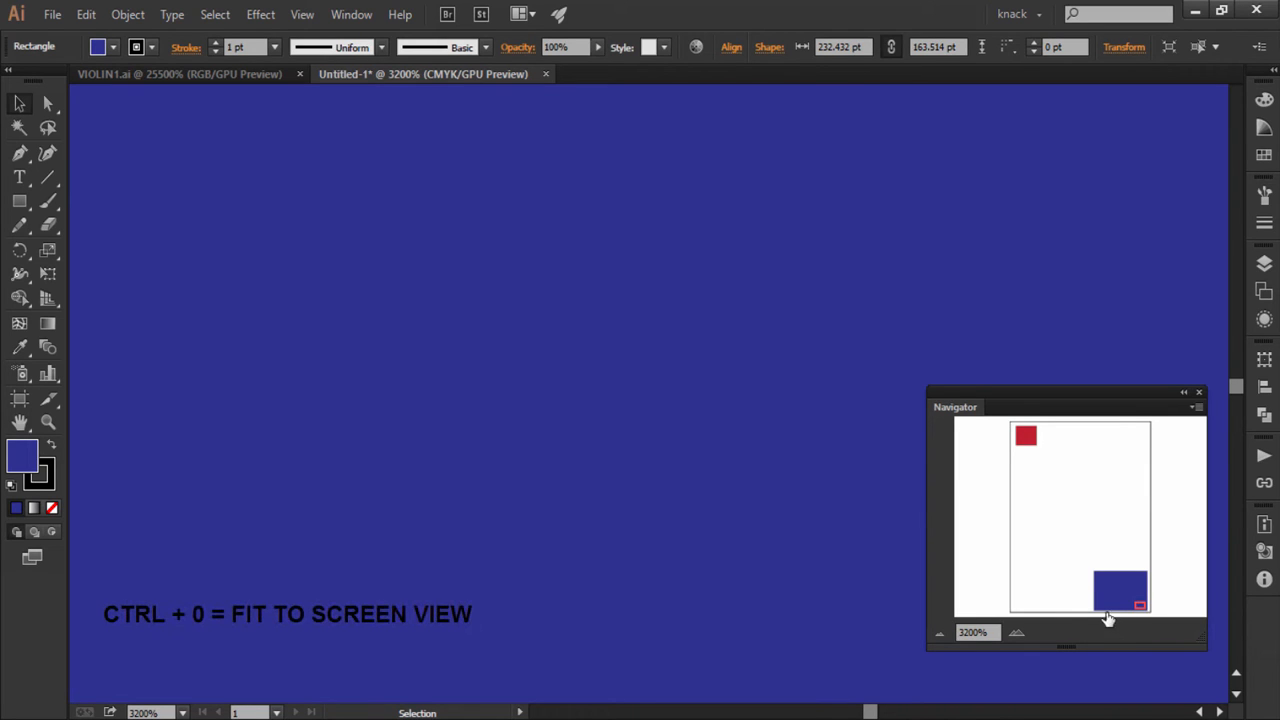
key(ctrl+0)
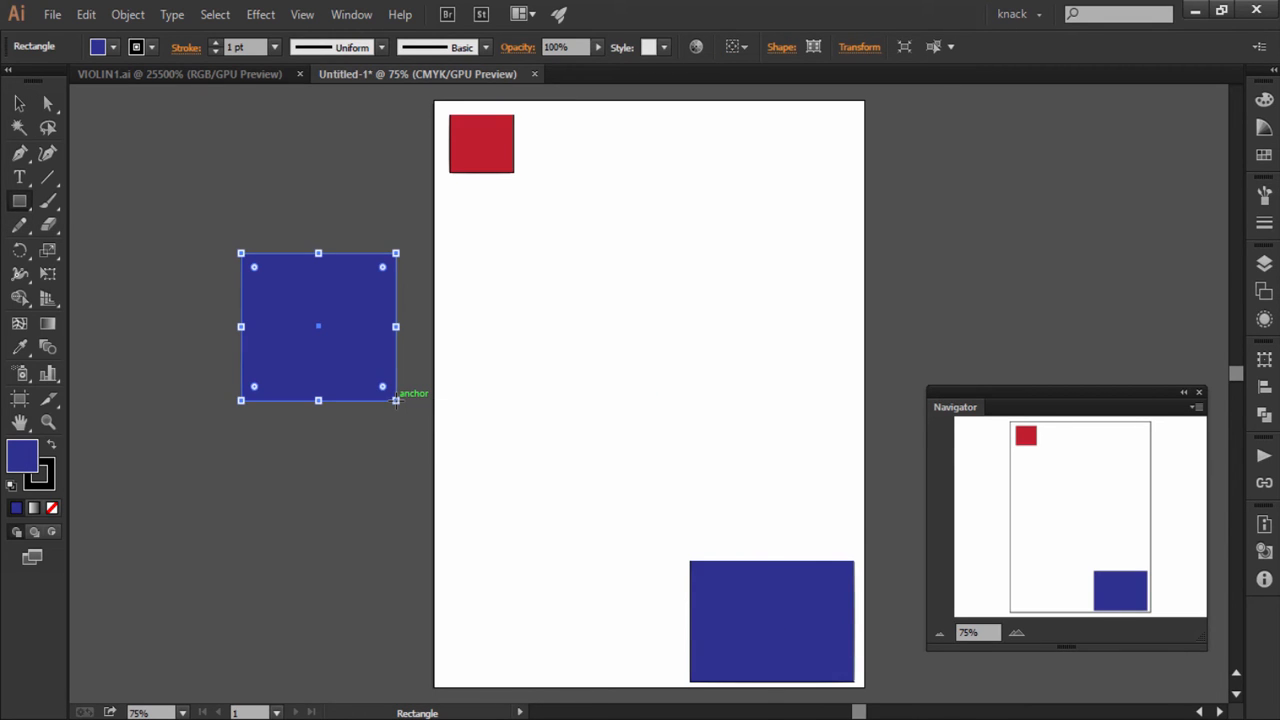
mouse_move(36, 138)
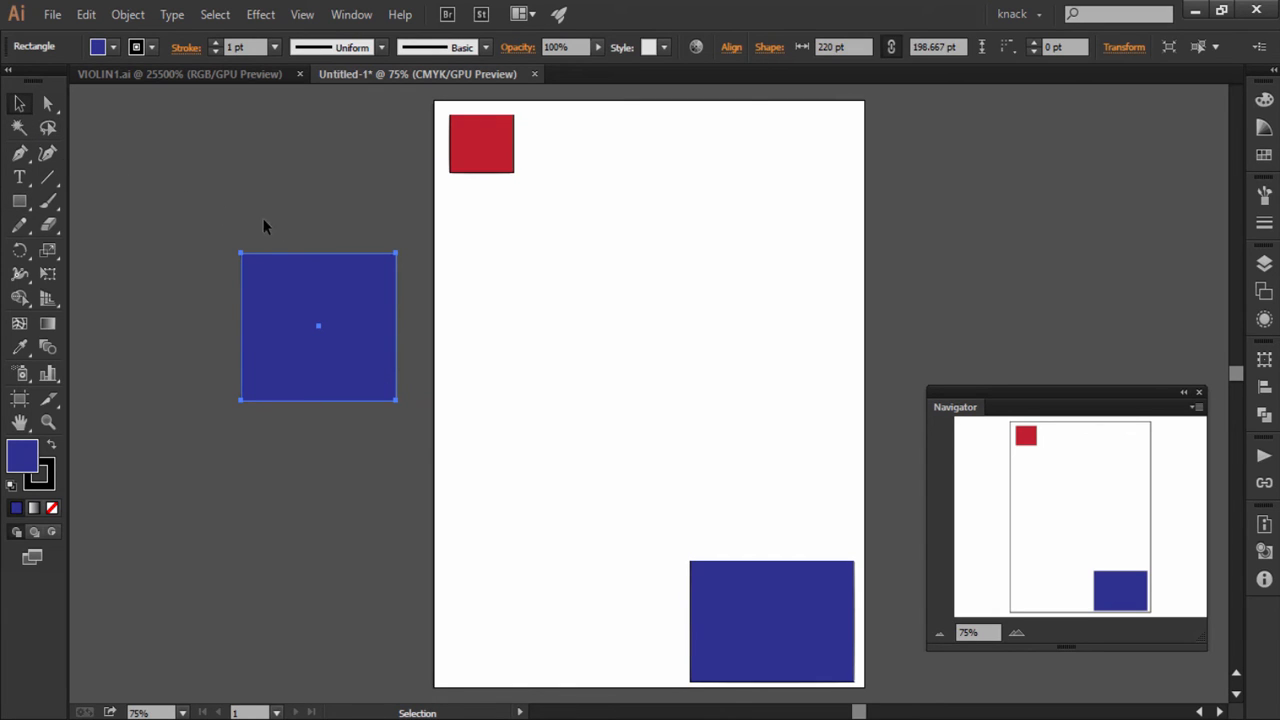
mouse_move(956, 530)
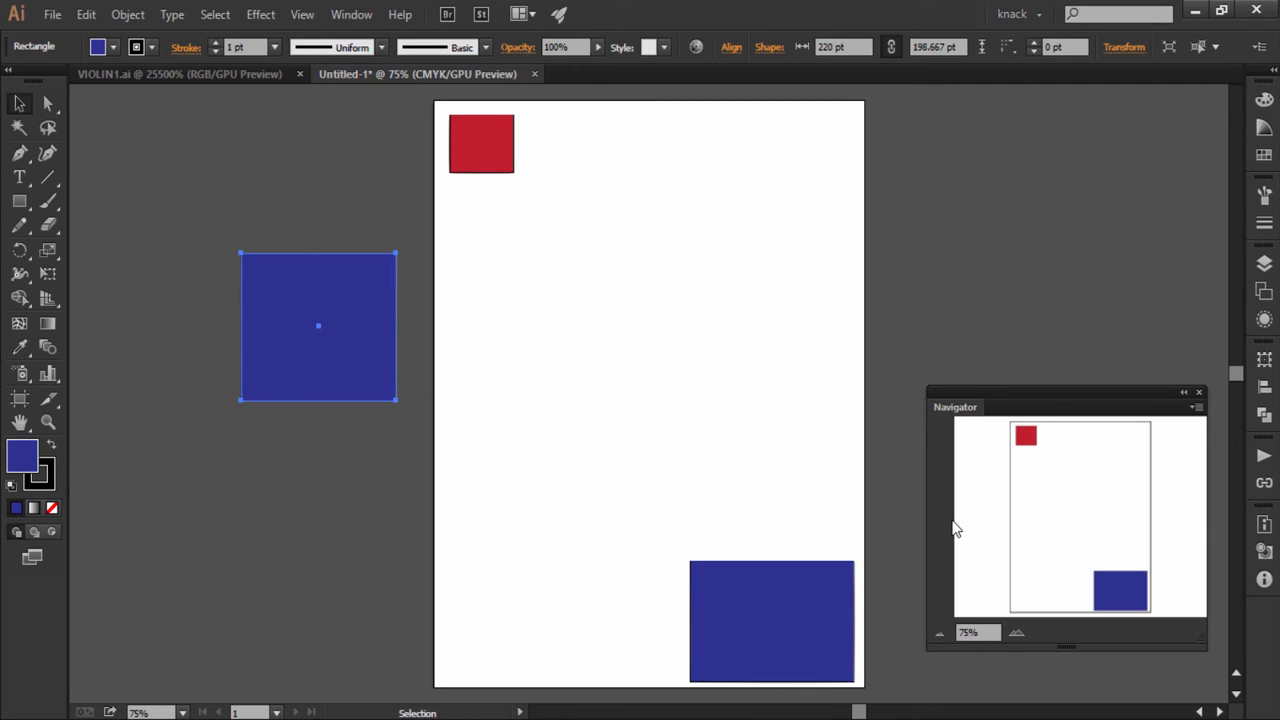
mouse_move(1200, 424)
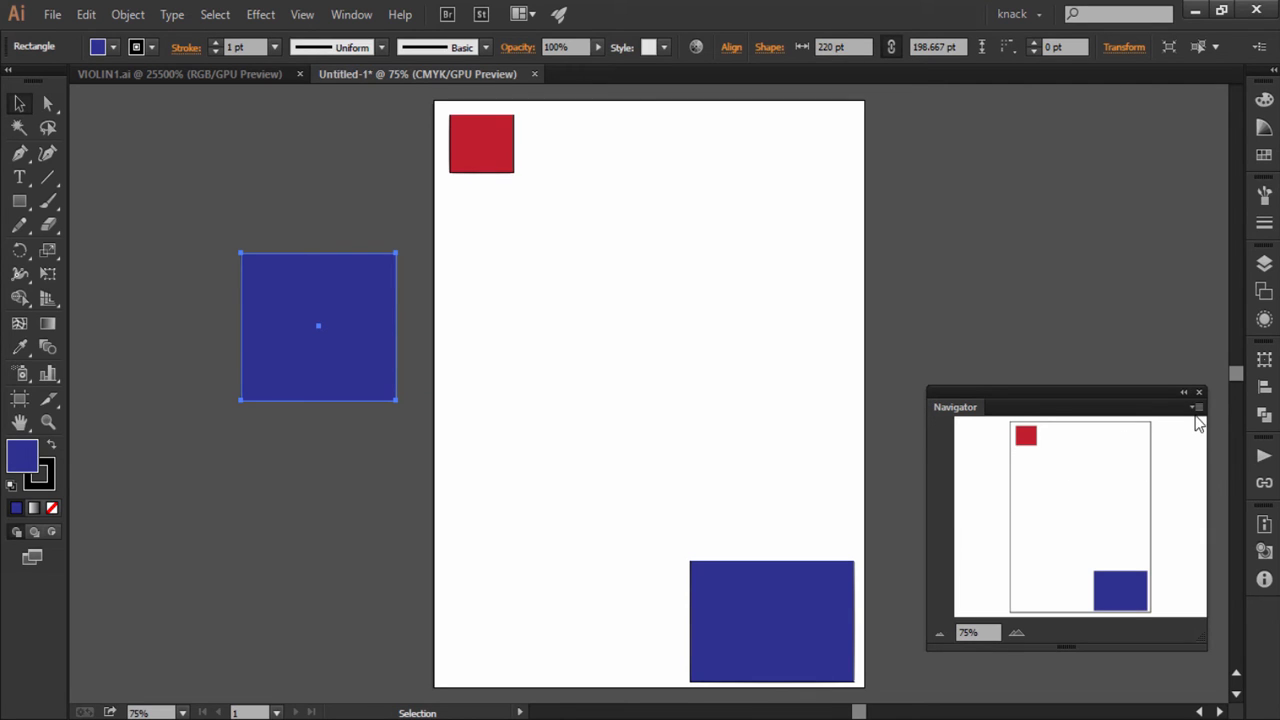
Turn off View Artboard Contents Only so the Navigator previews the off-page blue square
click(1196, 408)
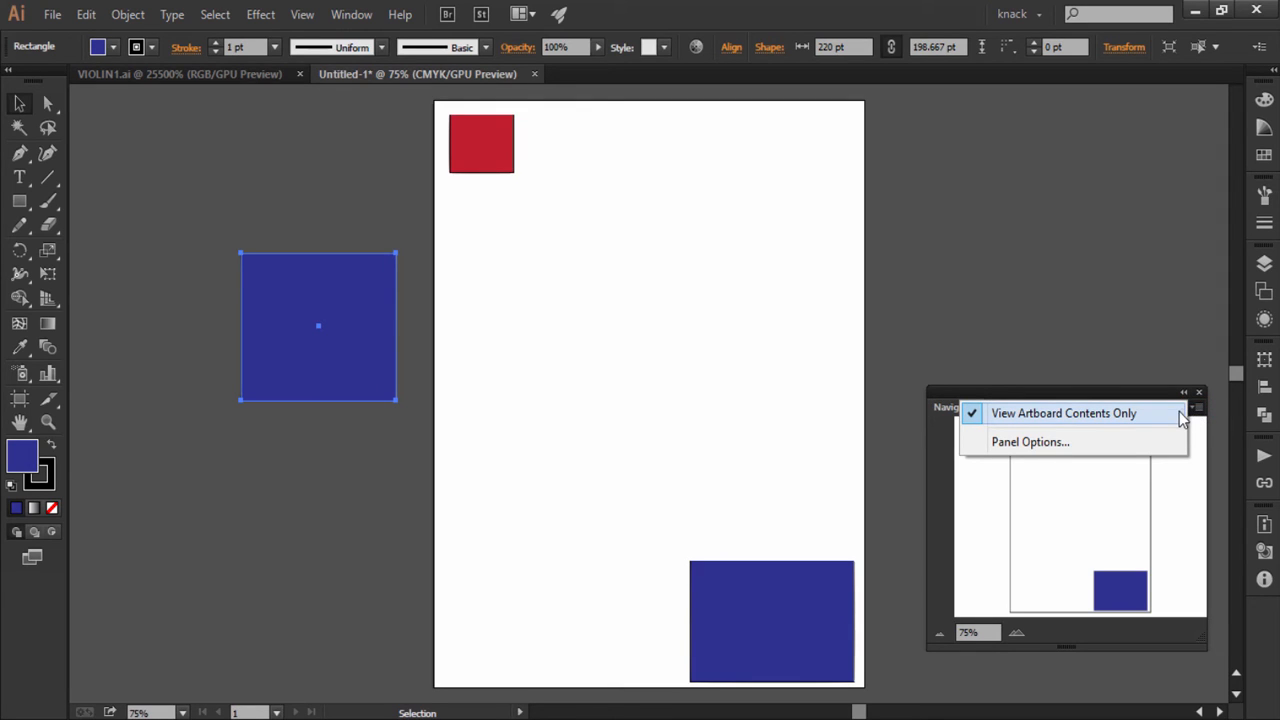
mouse_move(1160, 420)
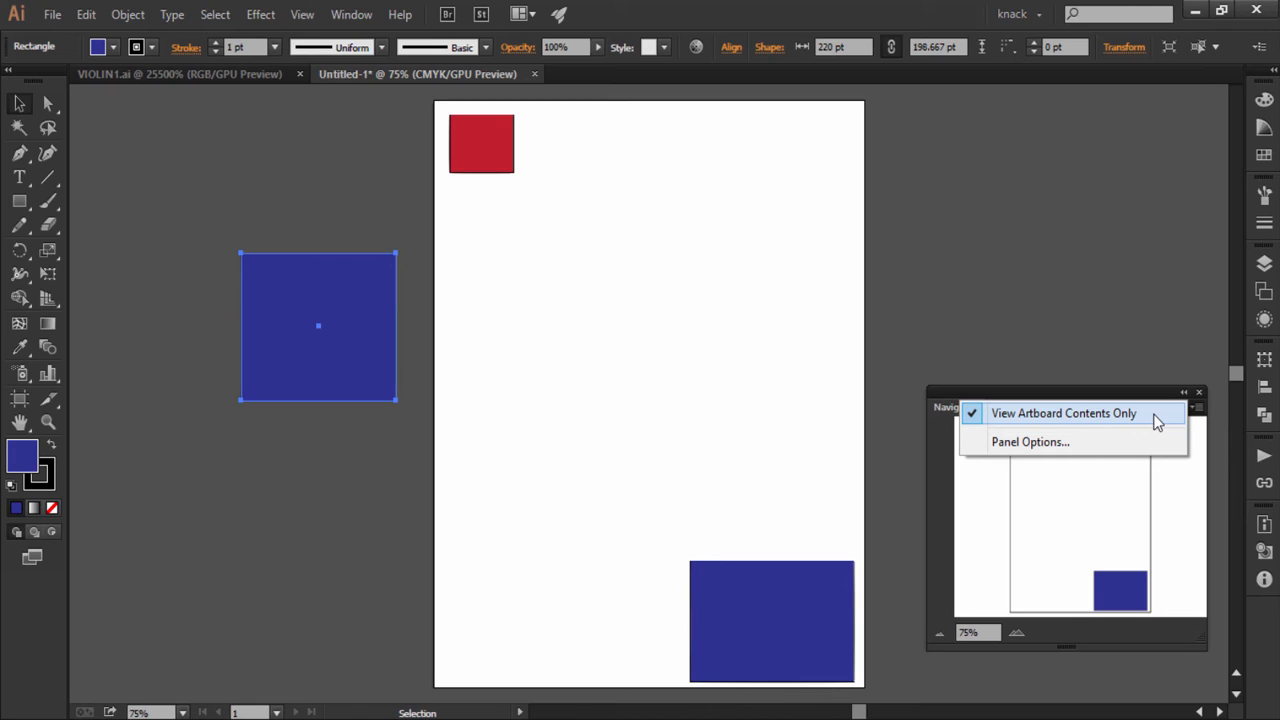
mouse_move(990, 428)
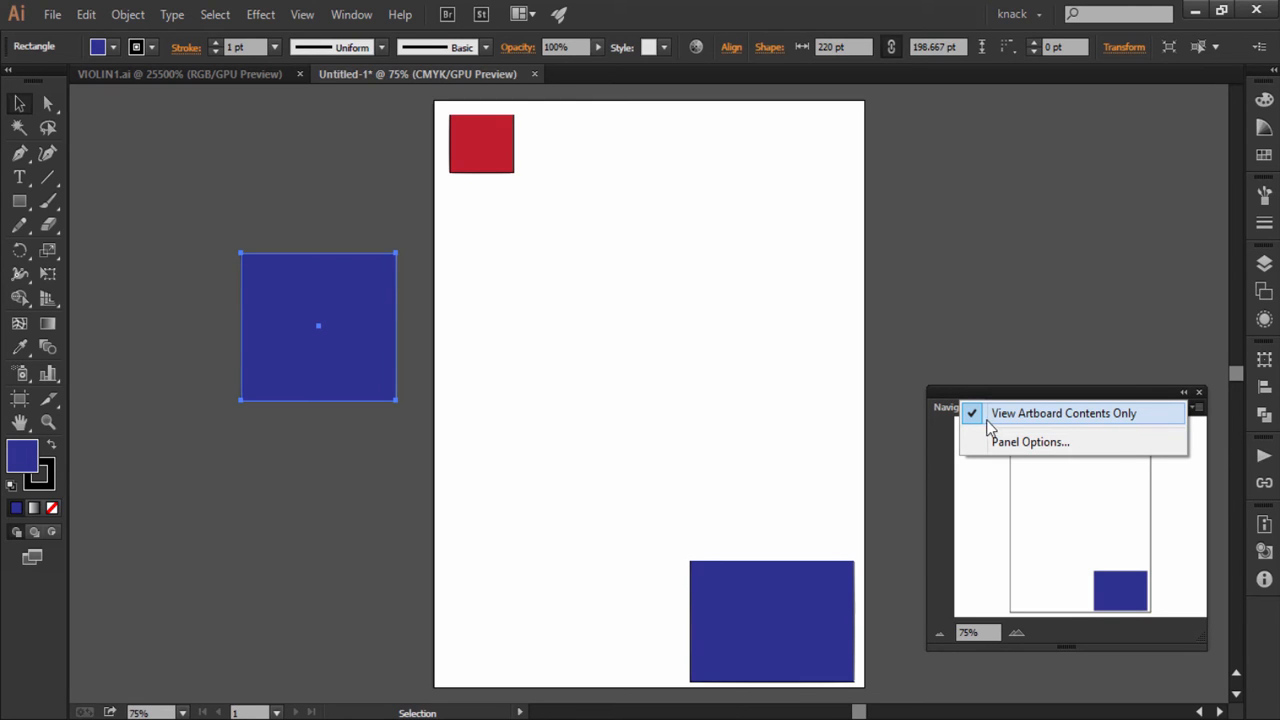
click(1064, 412)
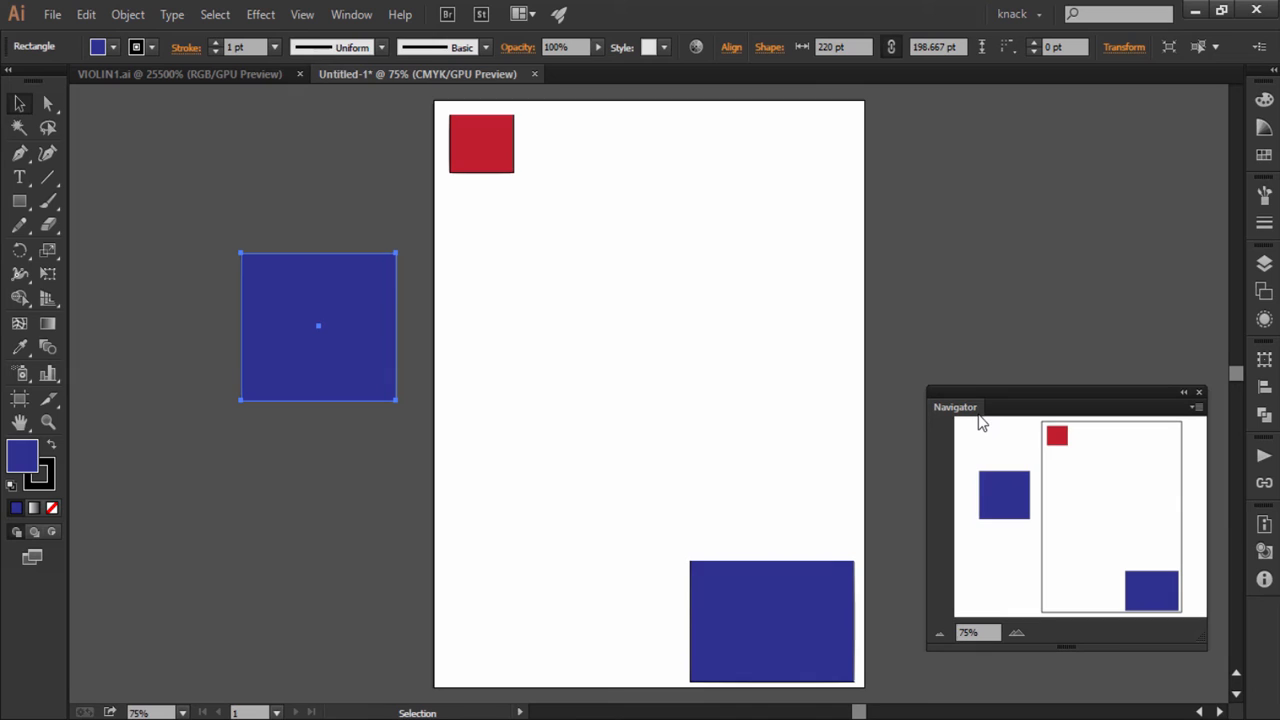
mouse_move(990, 418)
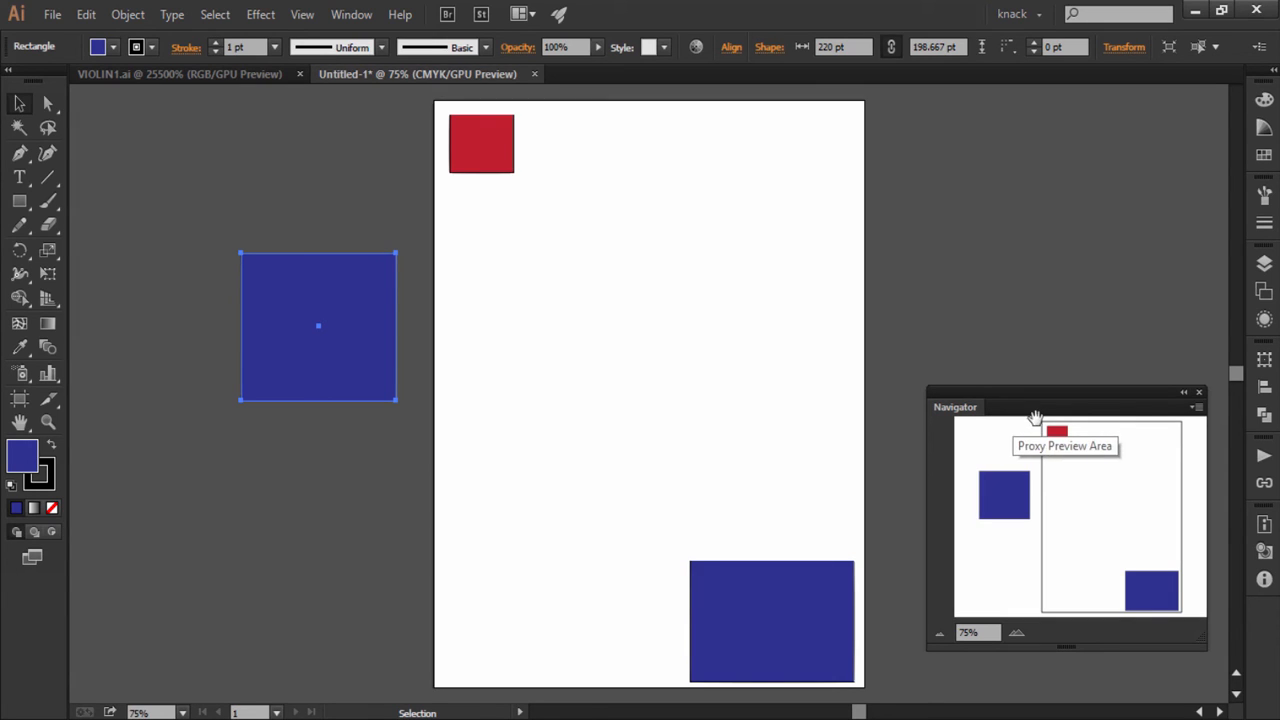
click(1196, 408)
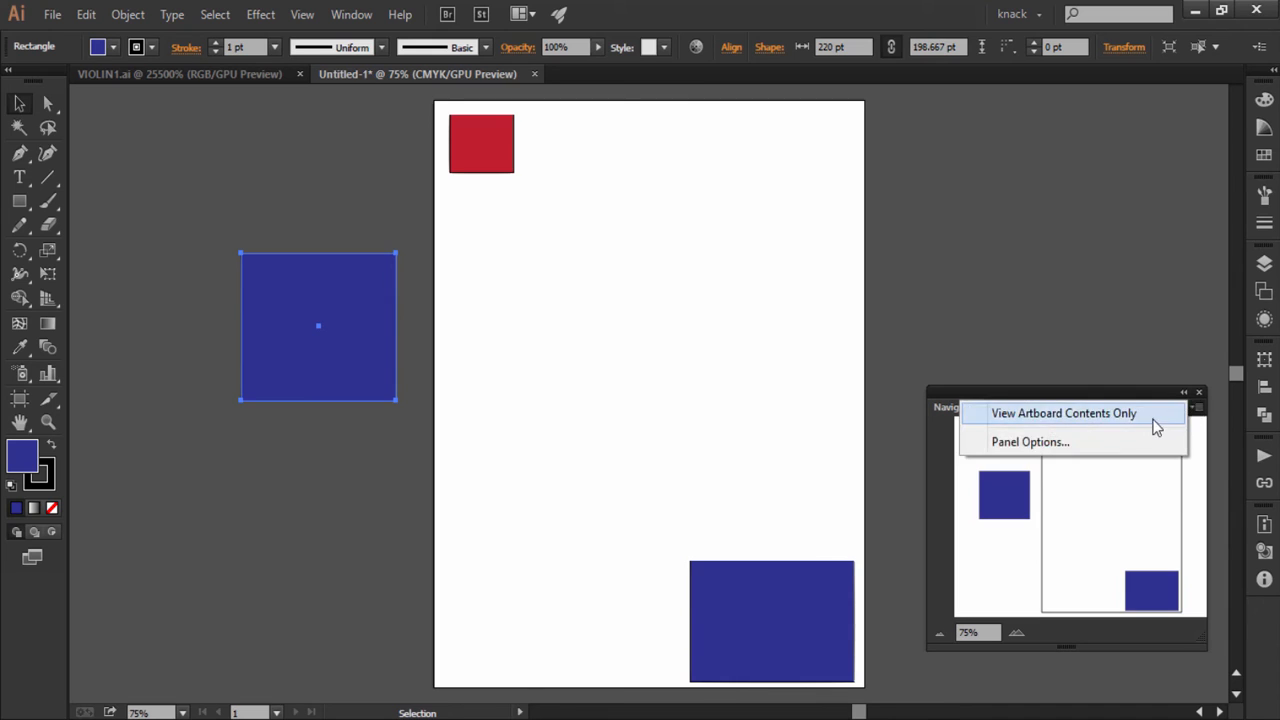
click(1030, 442)
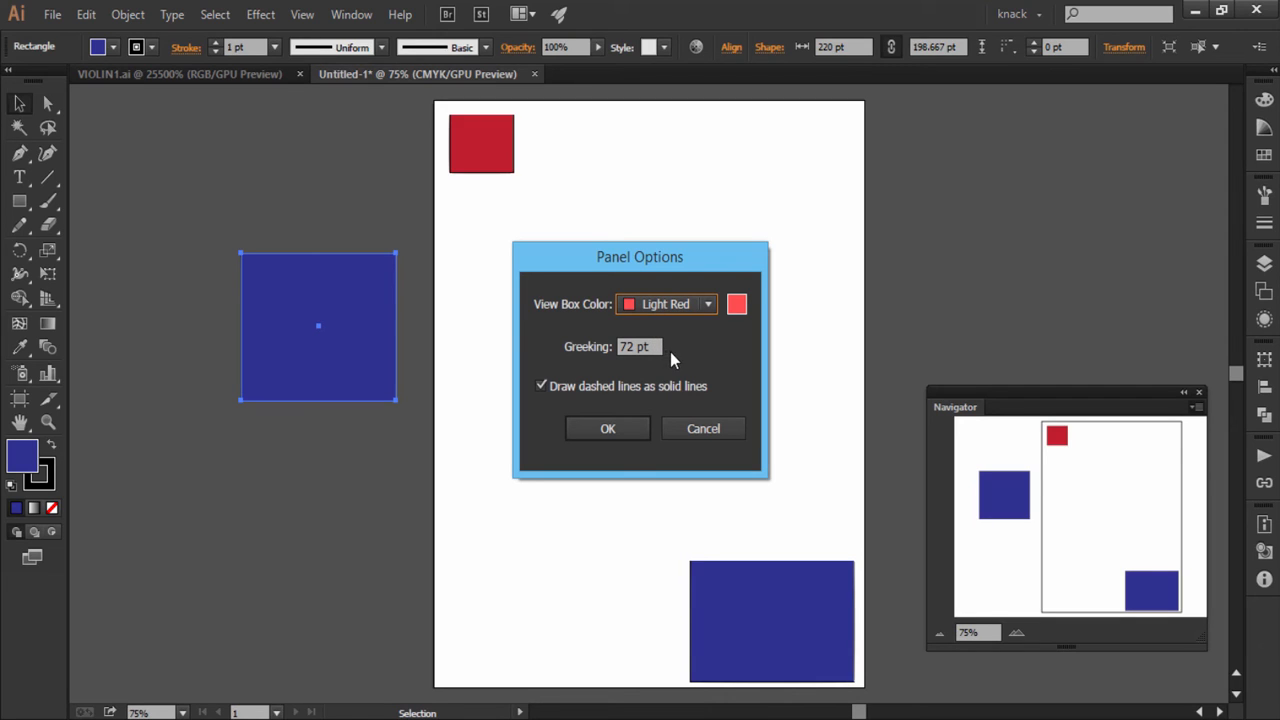
mouse_move(676, 360)
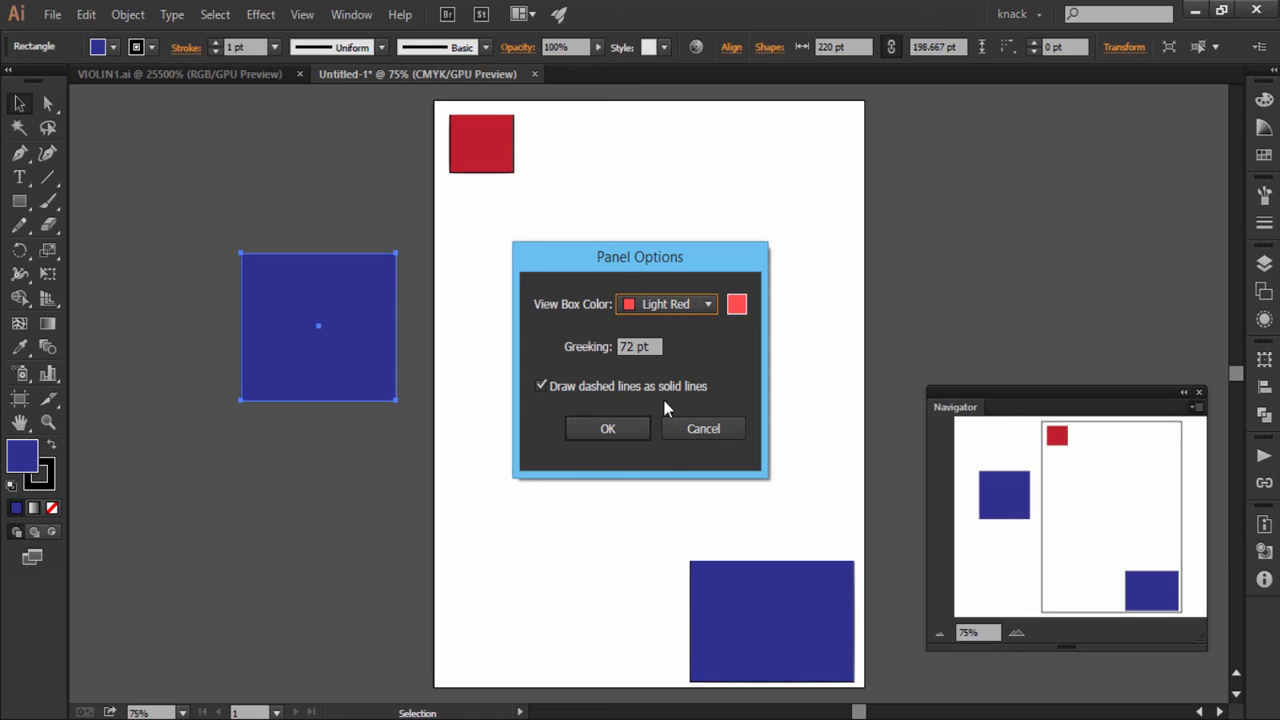
mouse_move(660, 408)
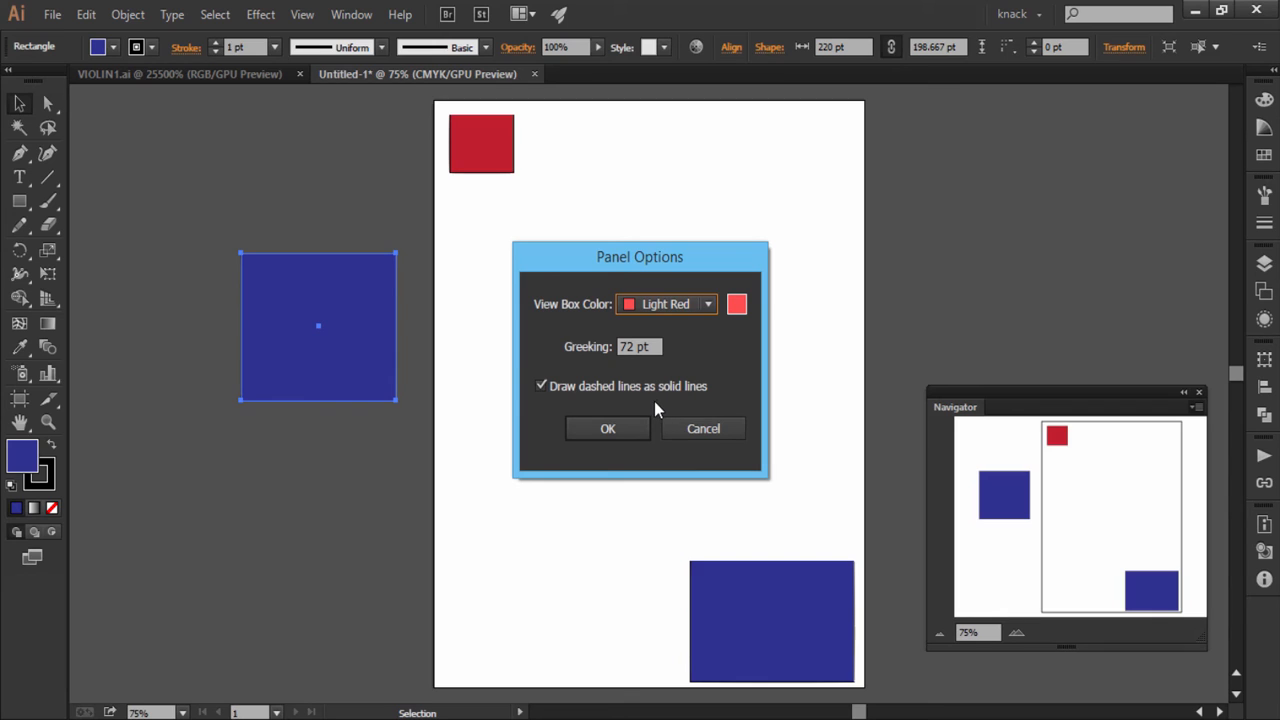
click(608, 428)
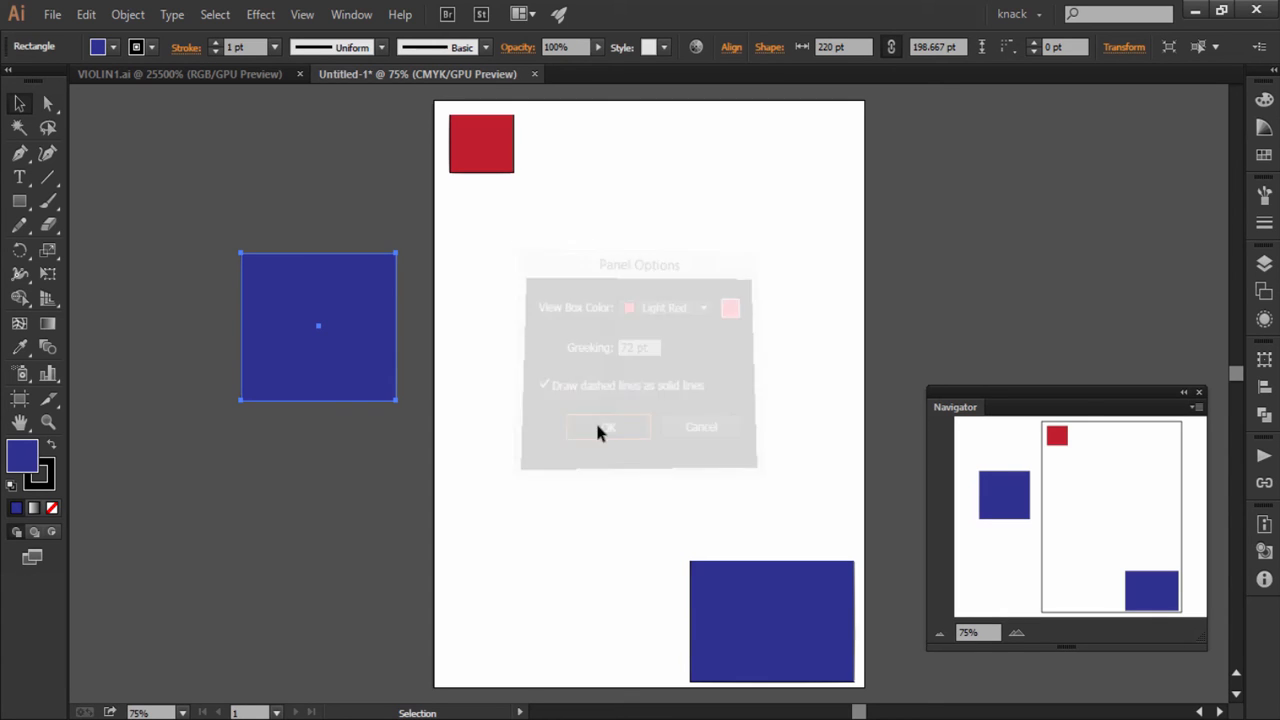
click(608, 428)
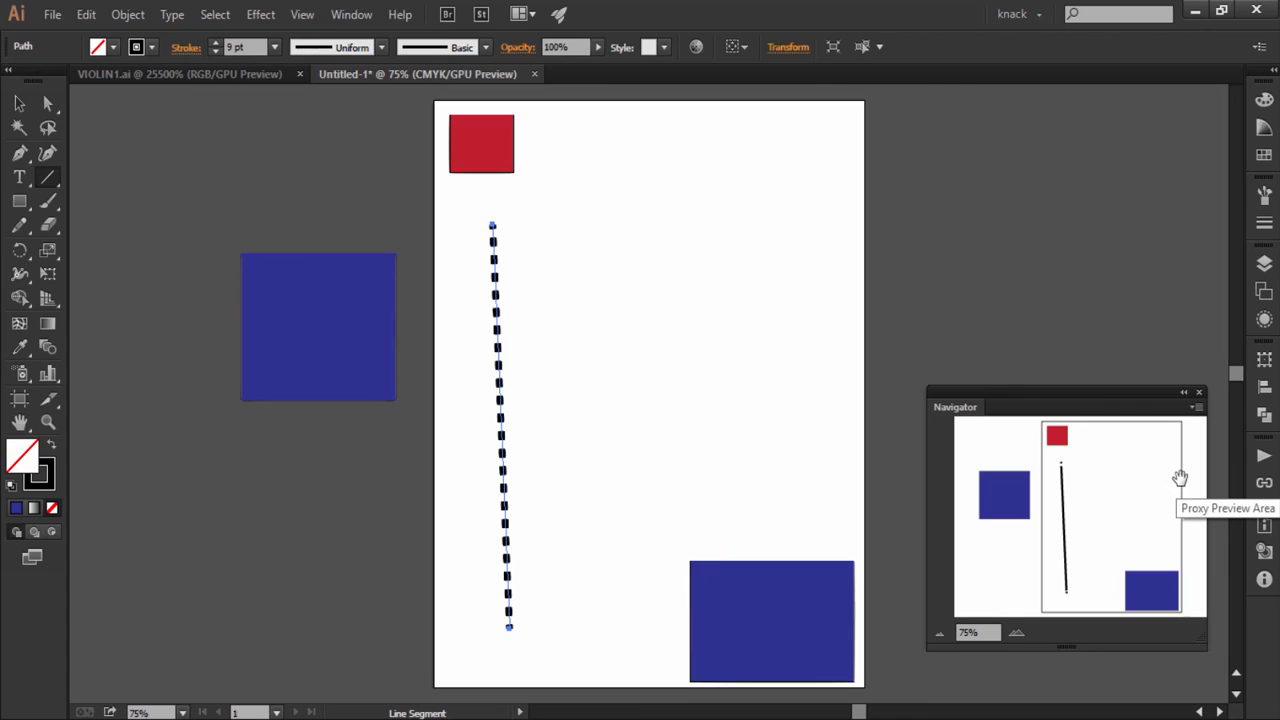
Uncheck Draw Dashed Lines As Solid Lines in Navigator Panel Options, then check the panel menu again
click(1198, 408)
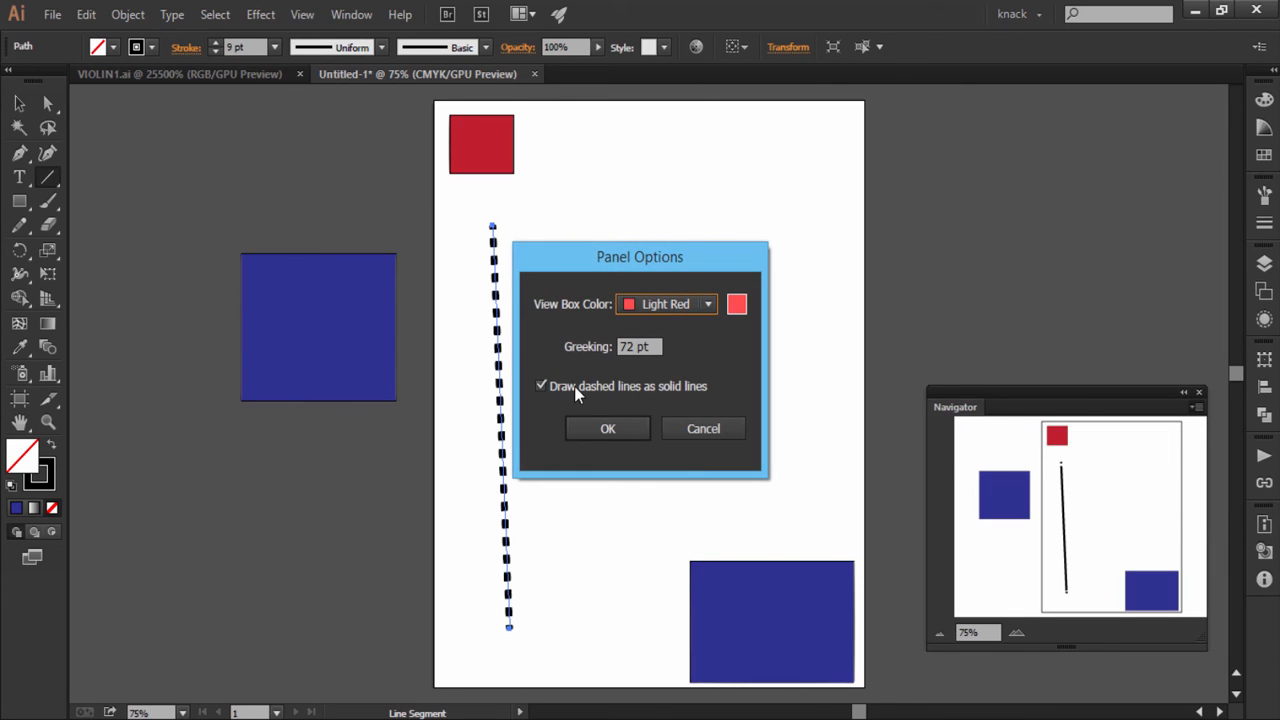
click(608, 428)
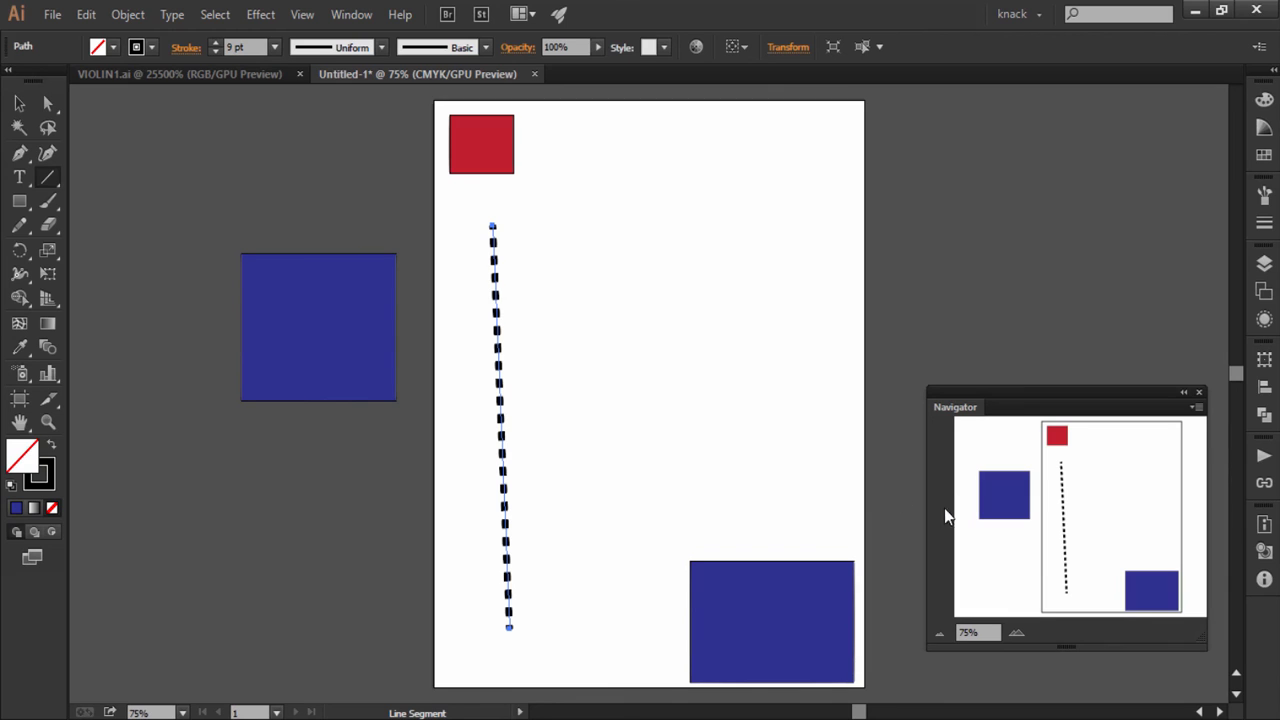
click(1184, 392)
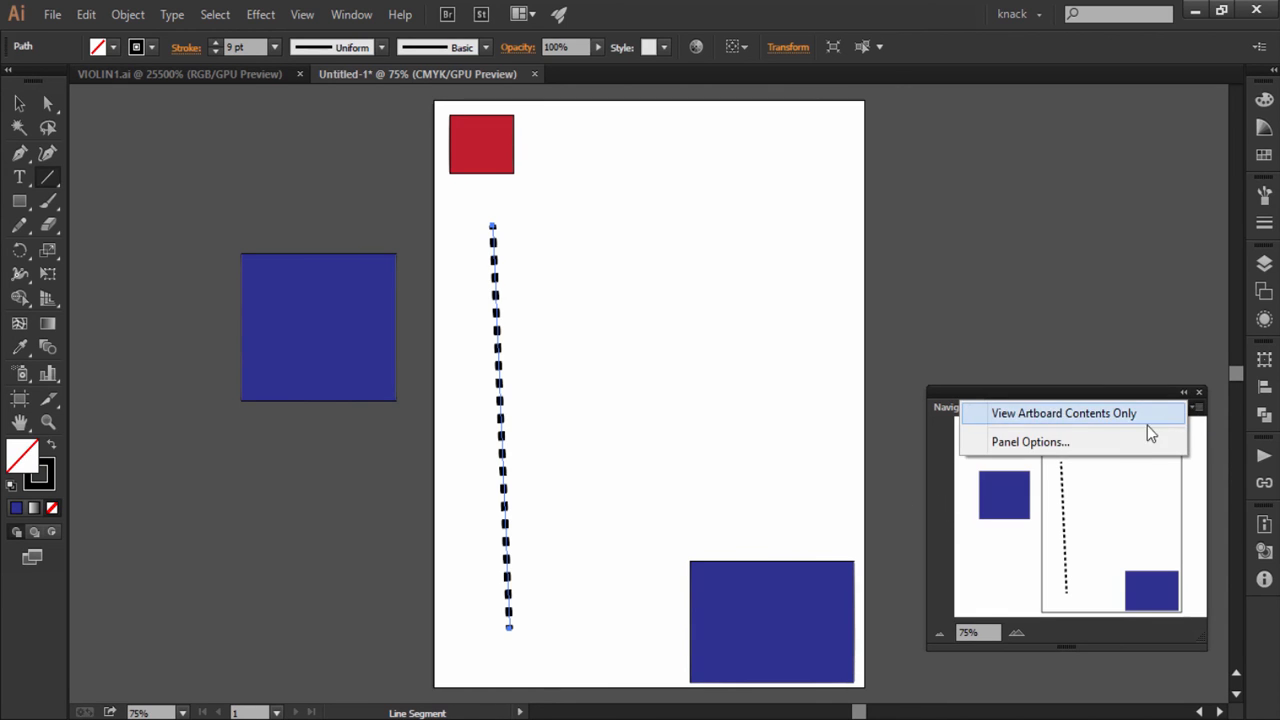
click(1030, 442)
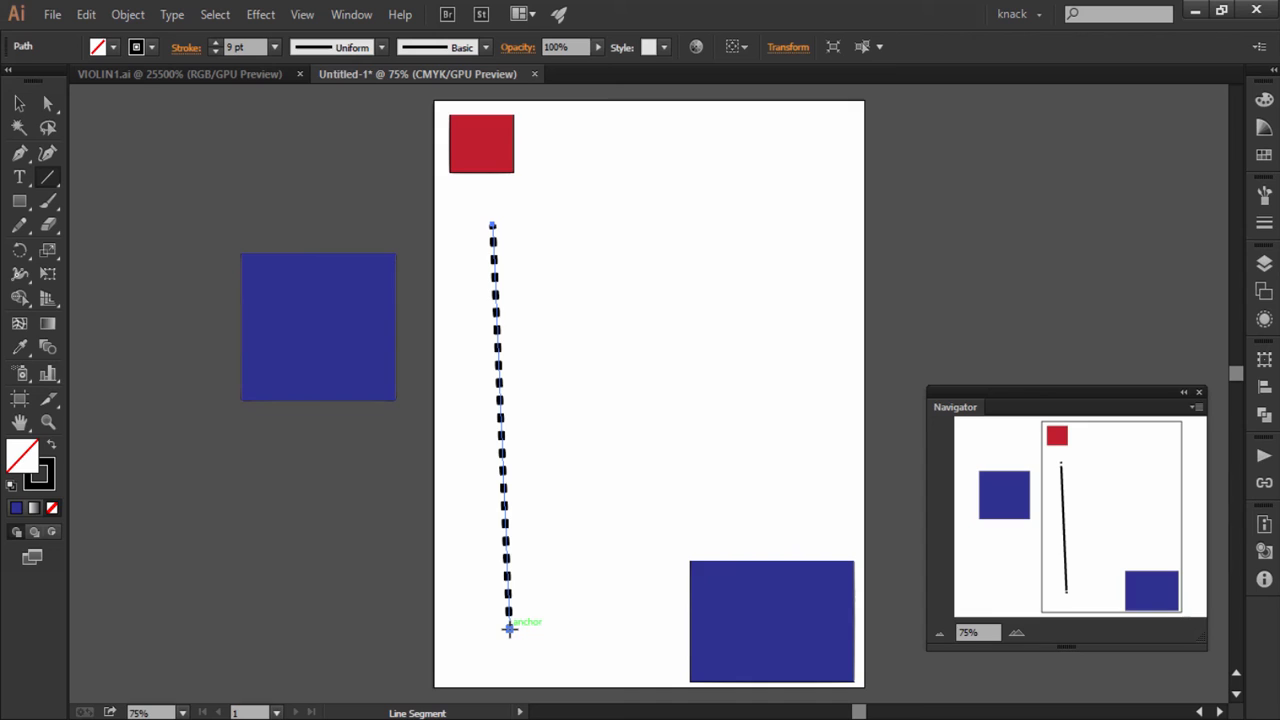
Ctrl-drag in the Navigator preview to shrink the view frame around the lower blue rectangle
click(772, 618)
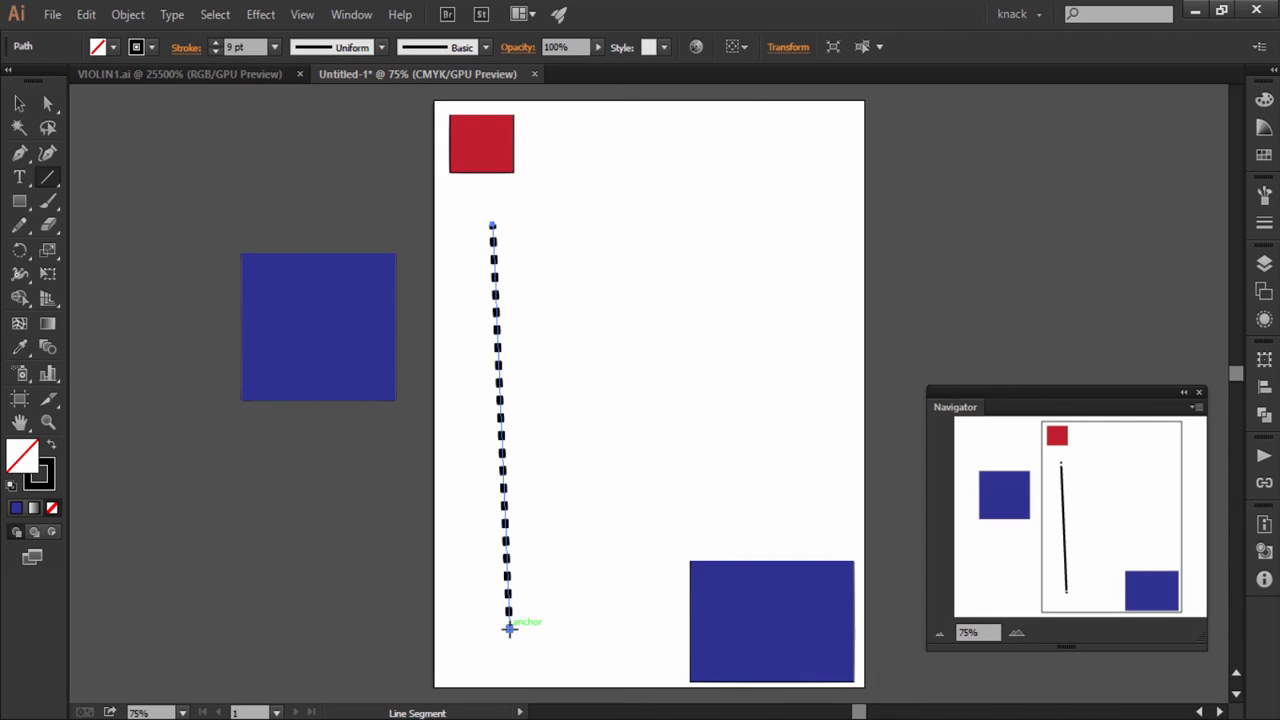
drag(510, 622, 772, 622)
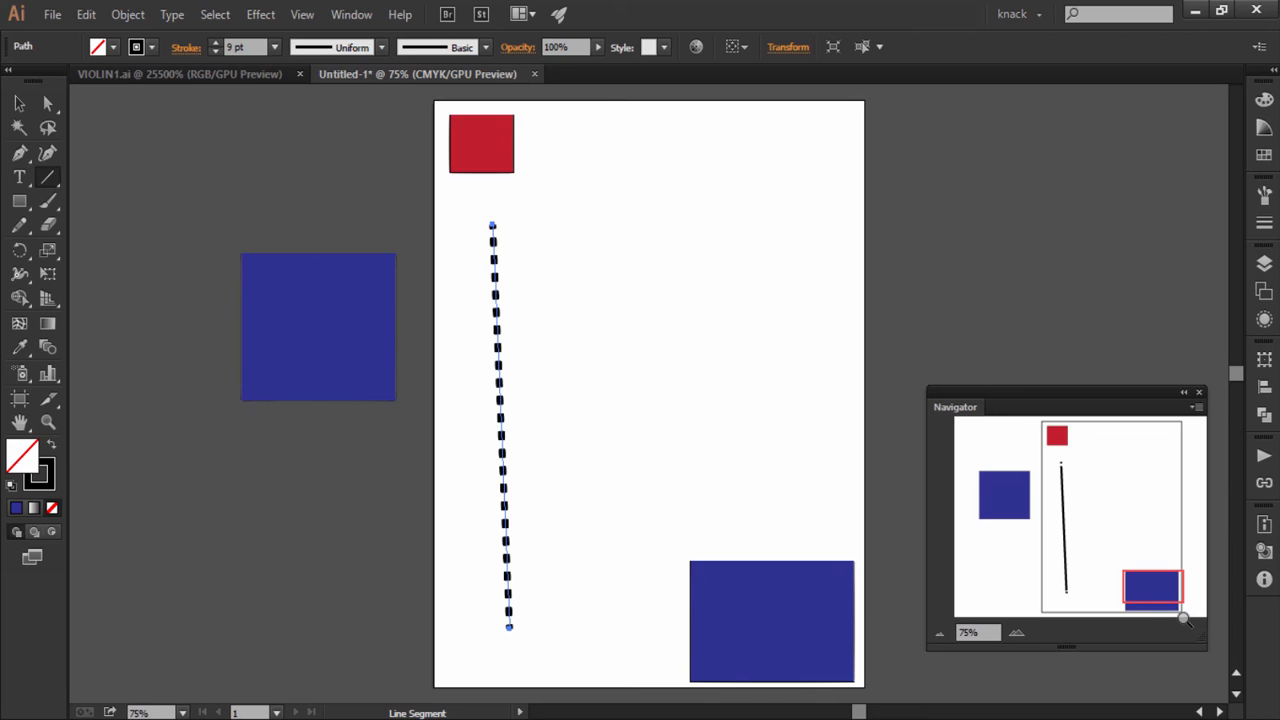
mouse_move(1184, 620)
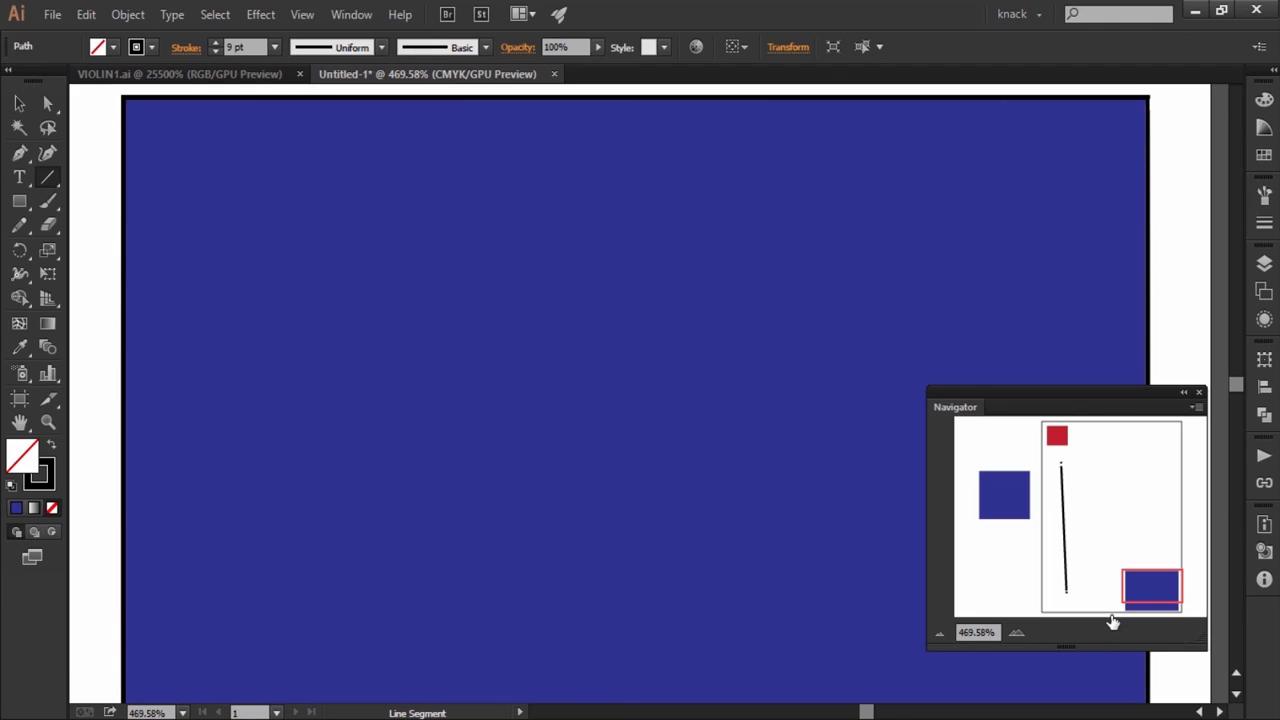
mouse_move(1078, 616)
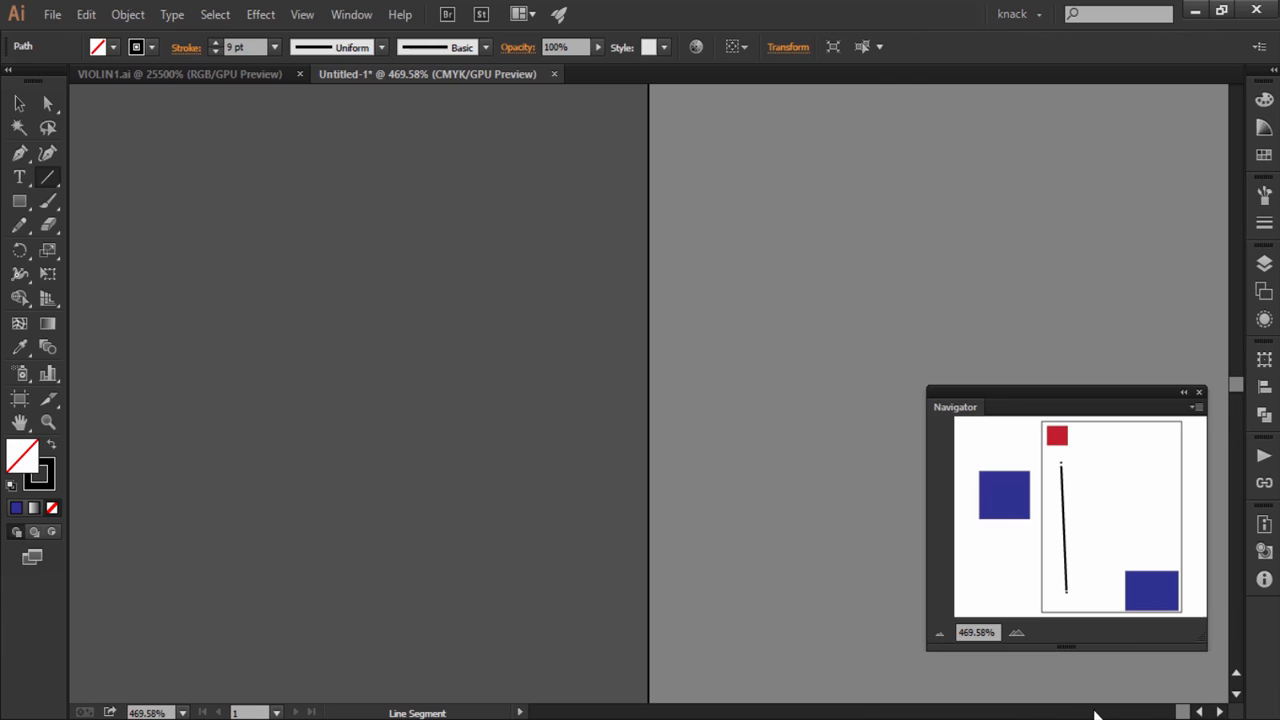
With the Artboard tool, place Artboard 2 on the empty pasteboard away from the page
click(20, 398)
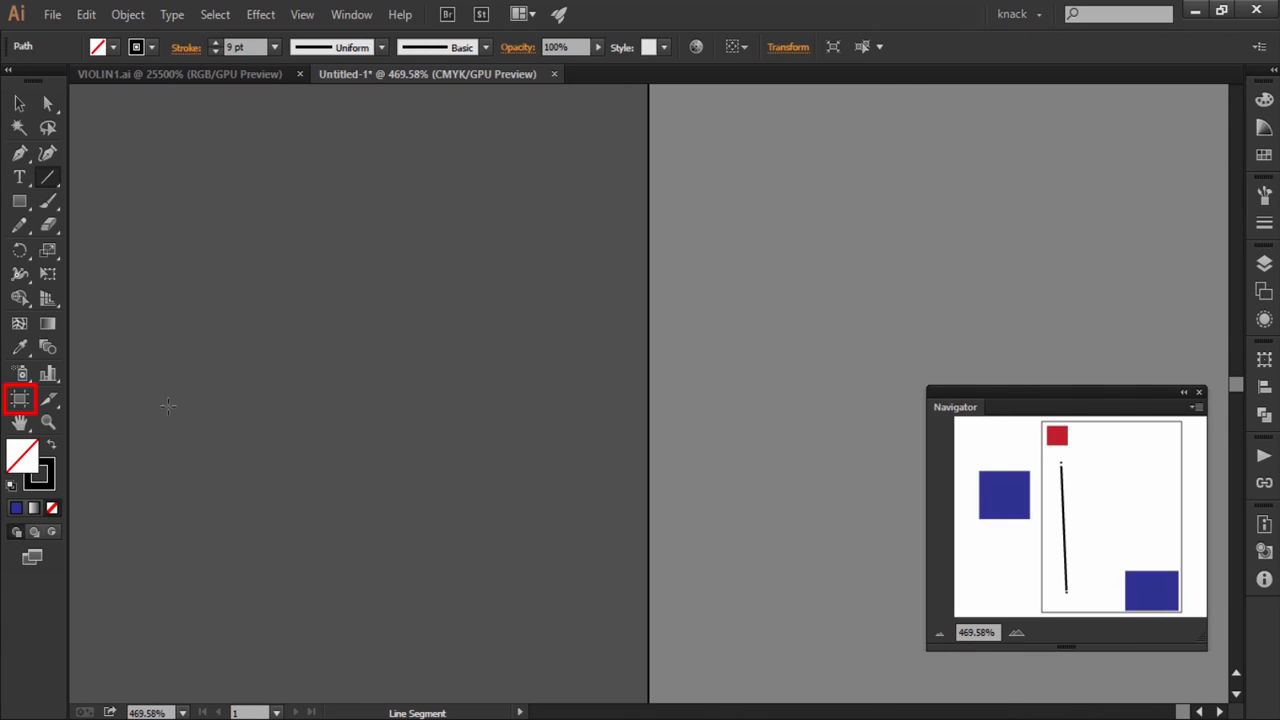
click(20, 398)
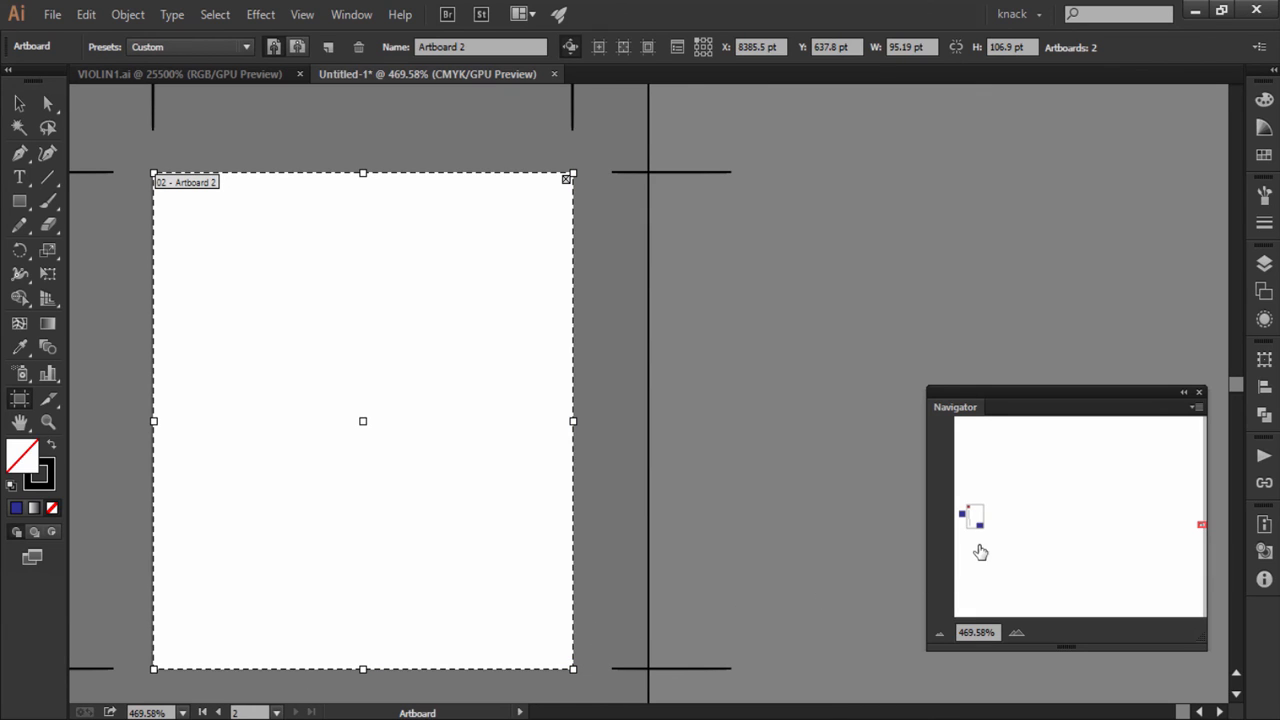
mouse_move(980, 536)
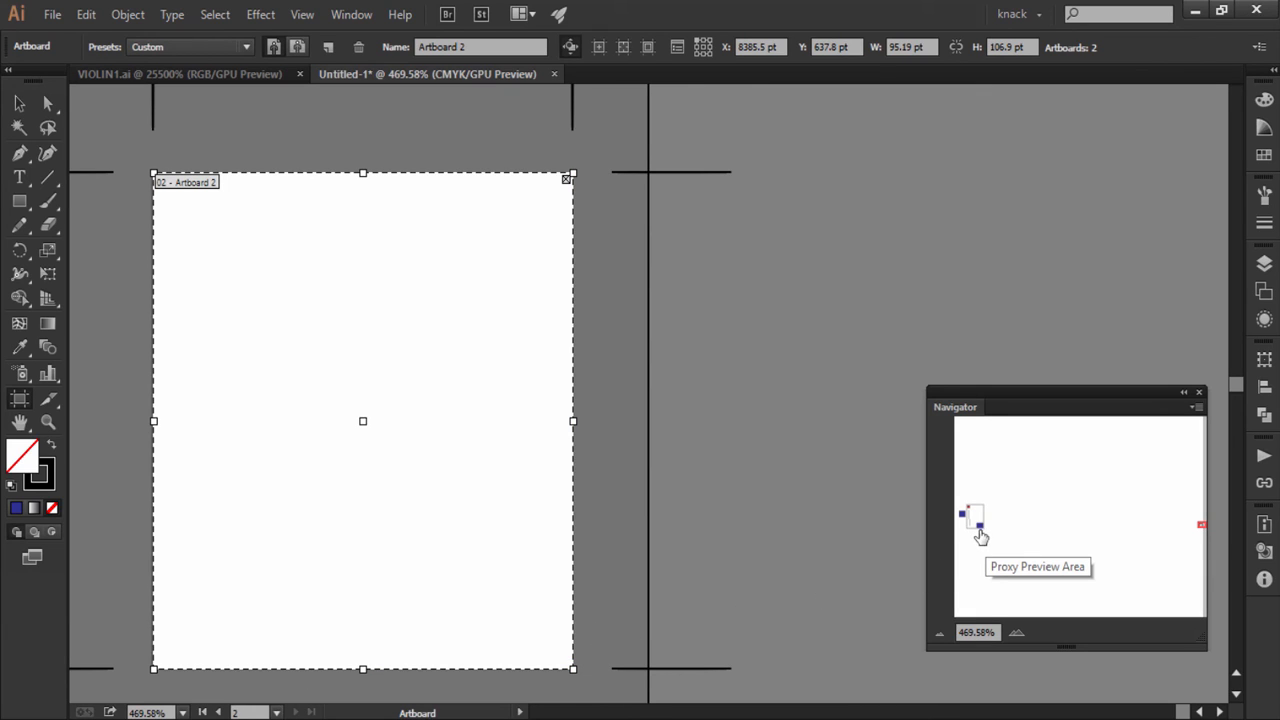
mouse_move(1200, 536)
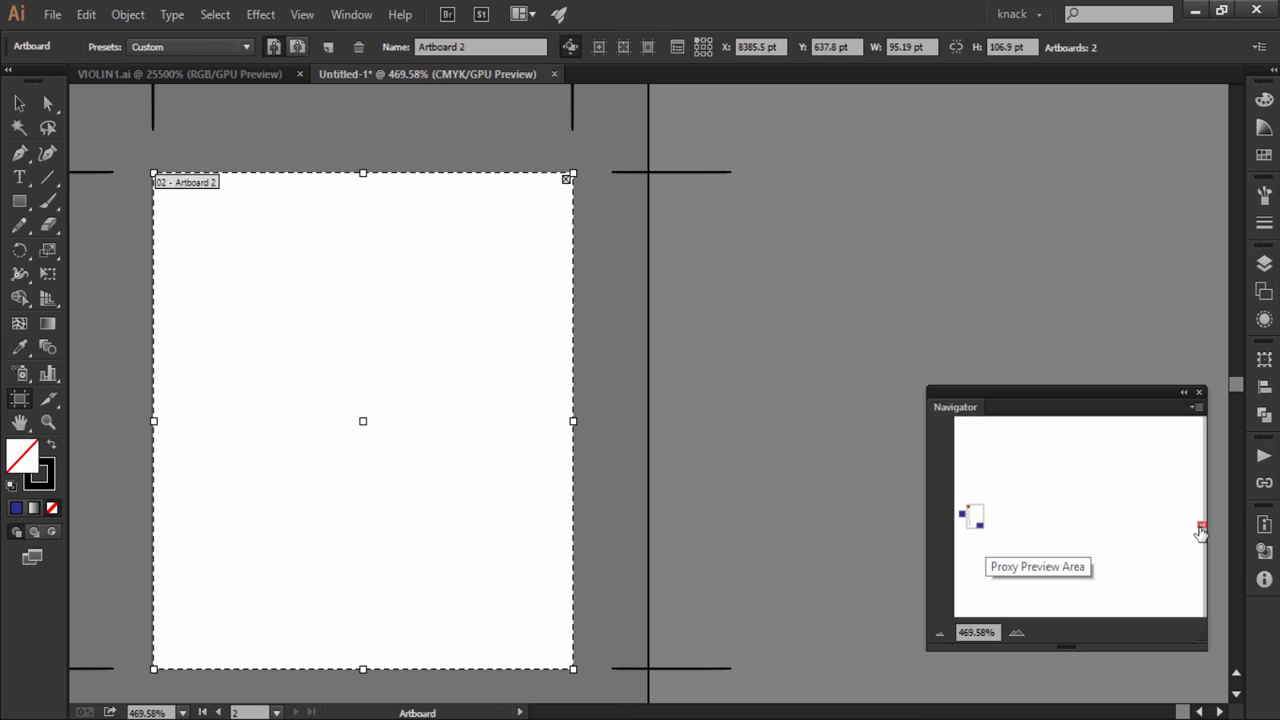
mouse_move(1156, 542)
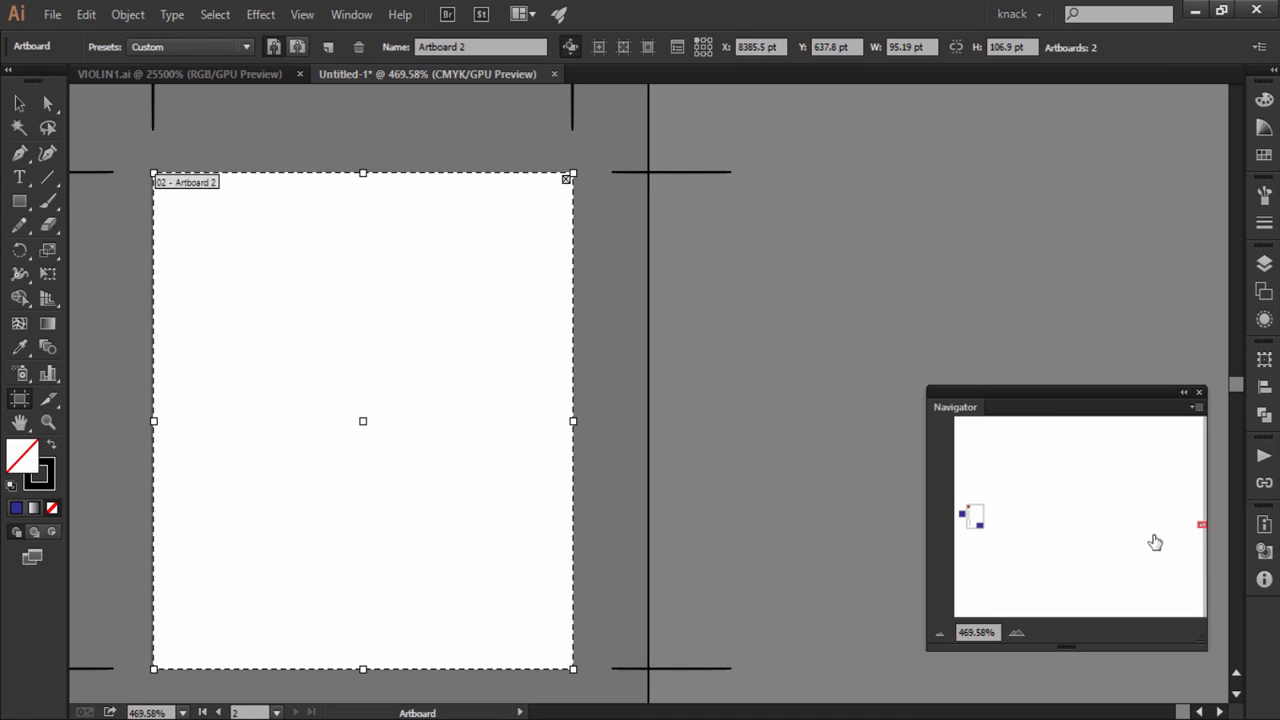
mouse_move(1100, 546)
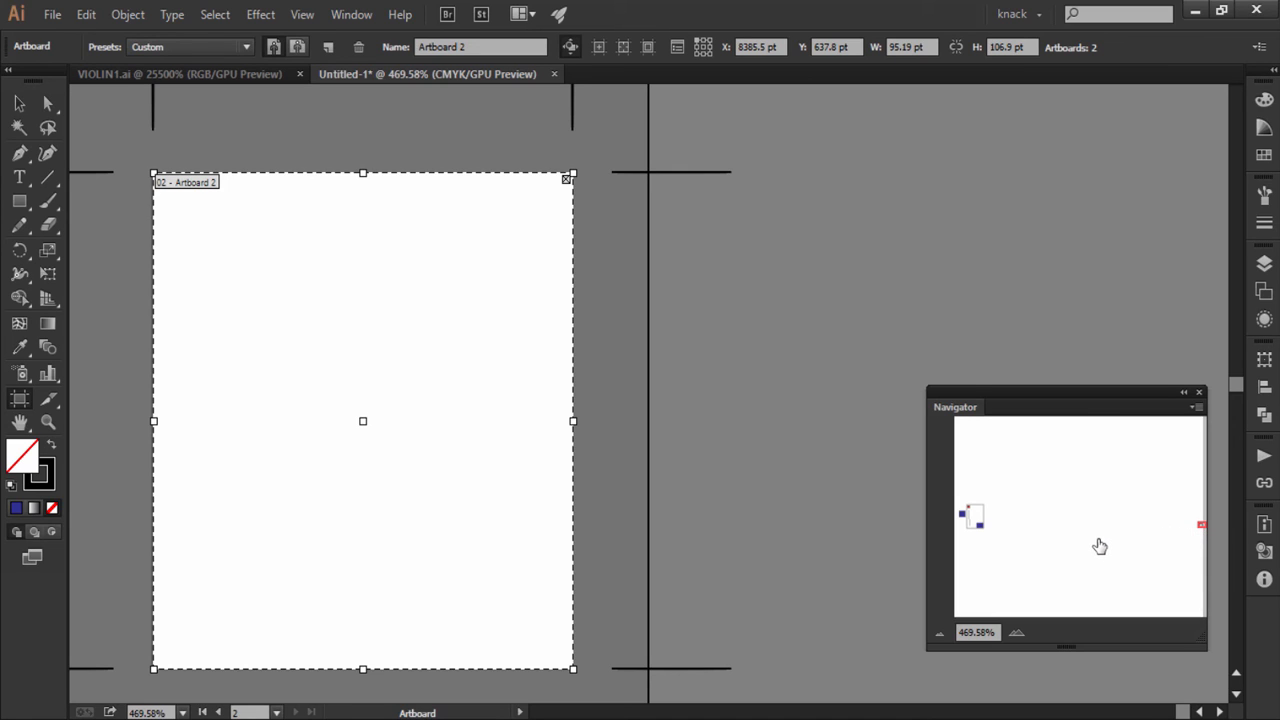